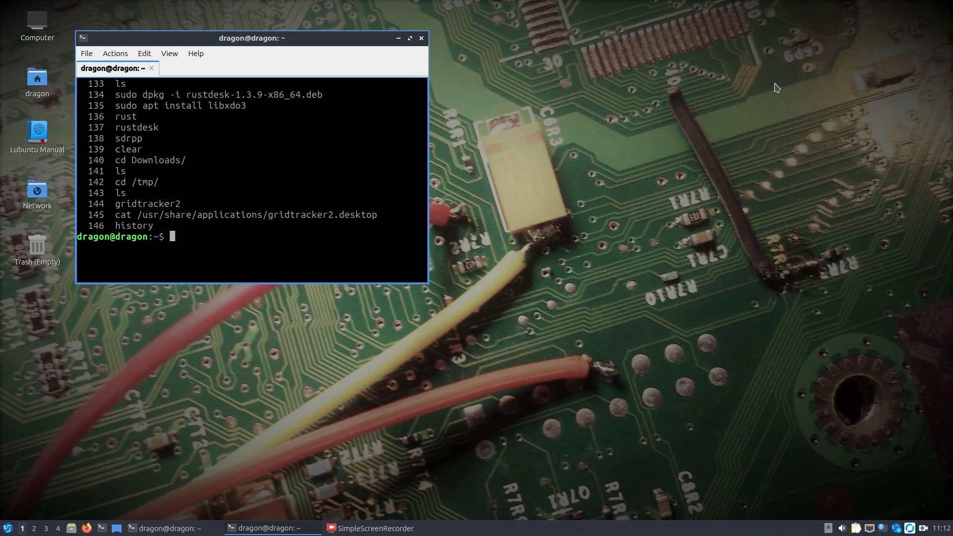
- Abandon an unfinished 'sdrpp -server' command and select the libxdo3 package name
{"action": "type", "text": "sdrpp"}
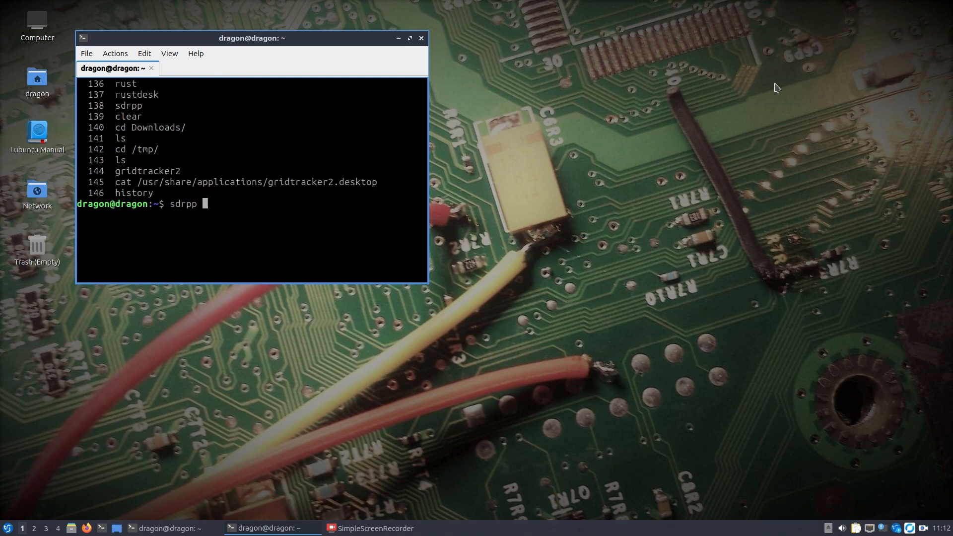
{"action": "type", "text": "-ser"}
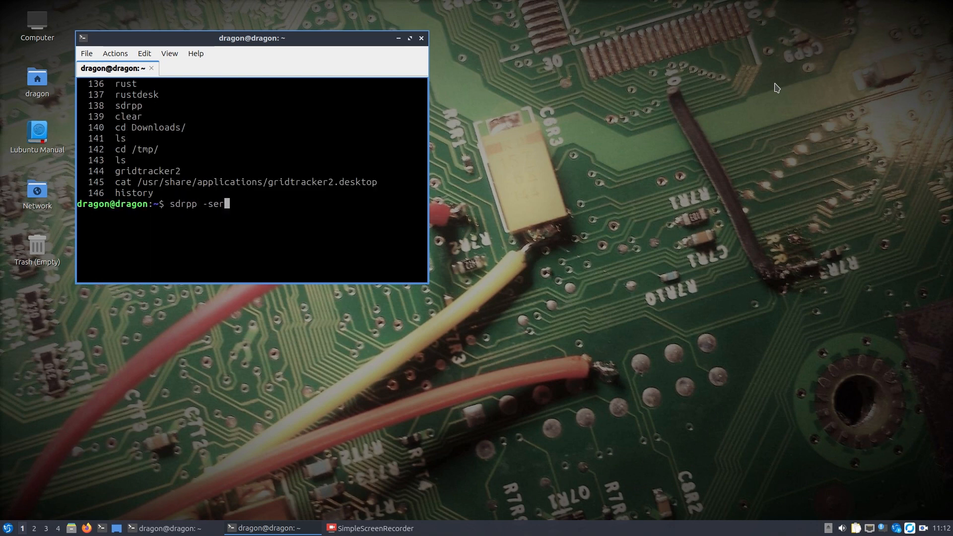
{"action": "key", "text": "BackSpace"}
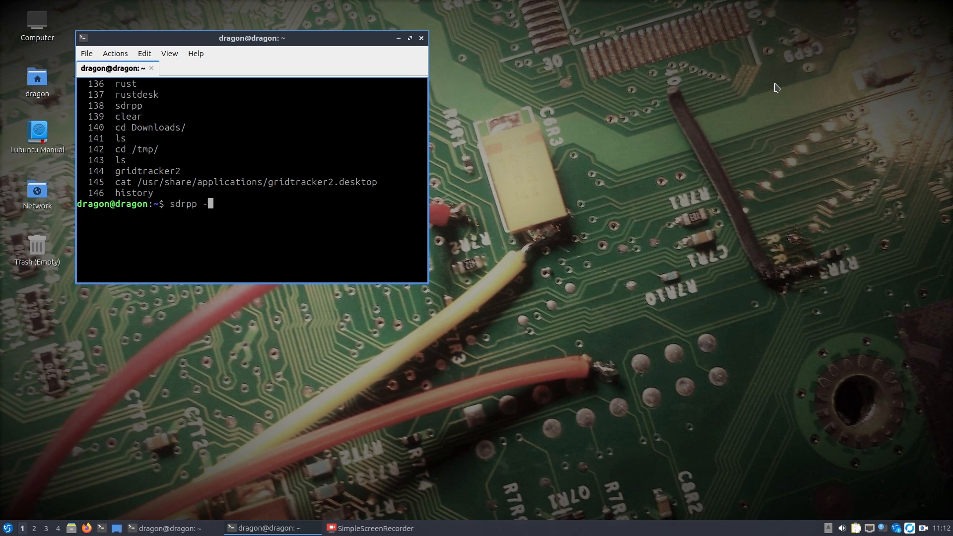
{"action": "type", "text": "-server"}
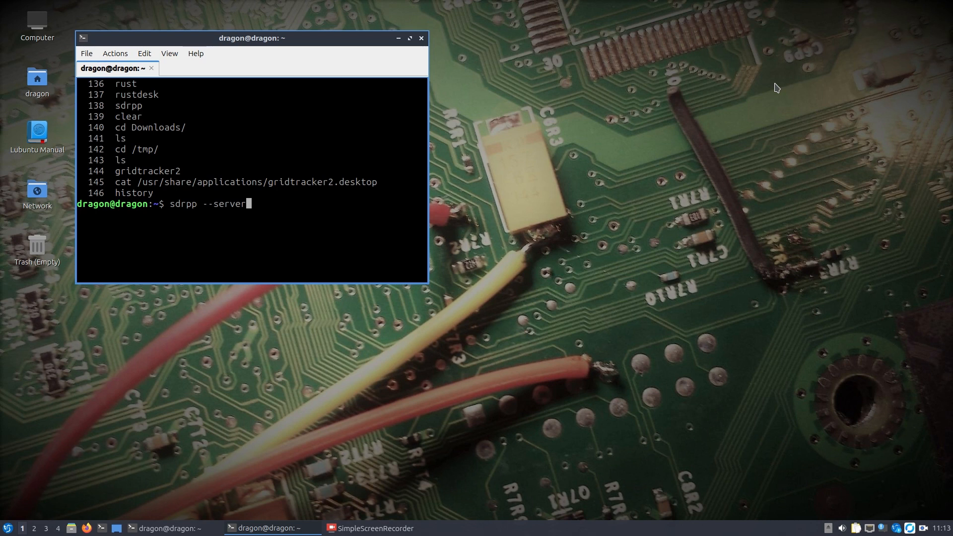
{"action": "key", "text": "BackSpace"}
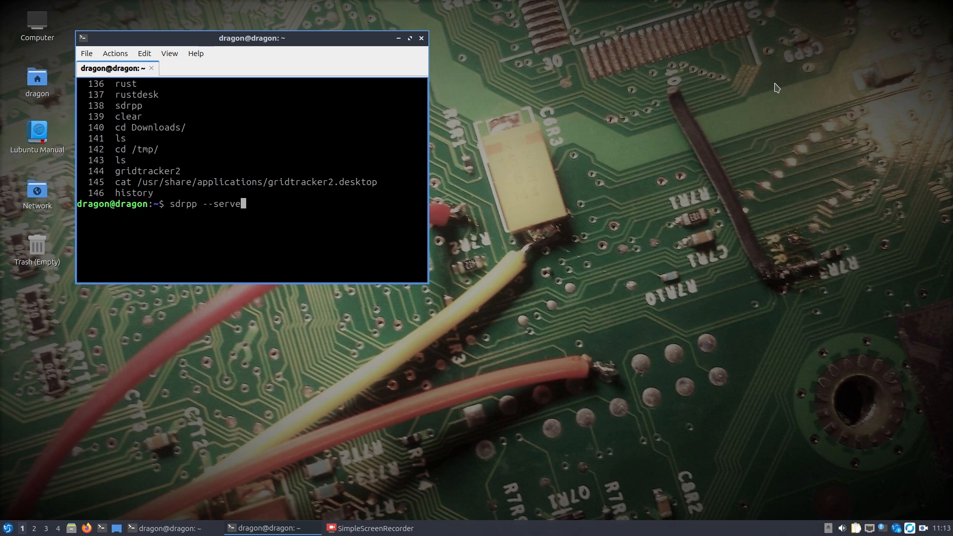
{"action": "key", "text": "ctrl+c"}
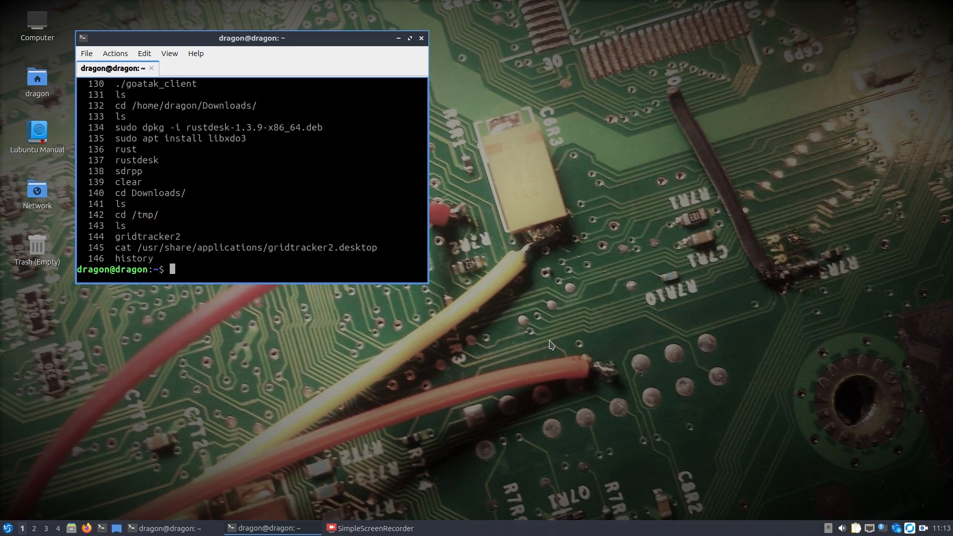
{"action": "mouse_move", "coordinate": [465, 297]}
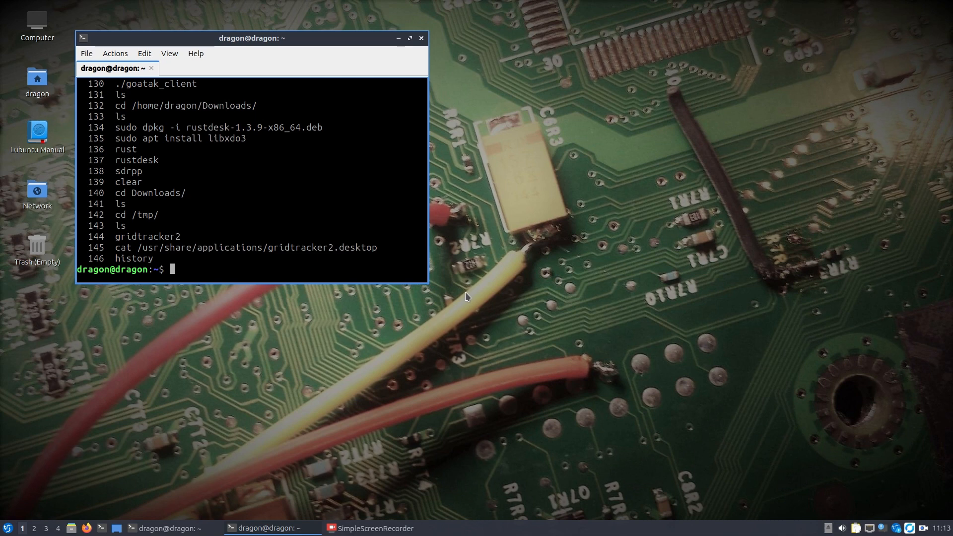
{"action": "mouse_move", "coordinate": [257, 141]}
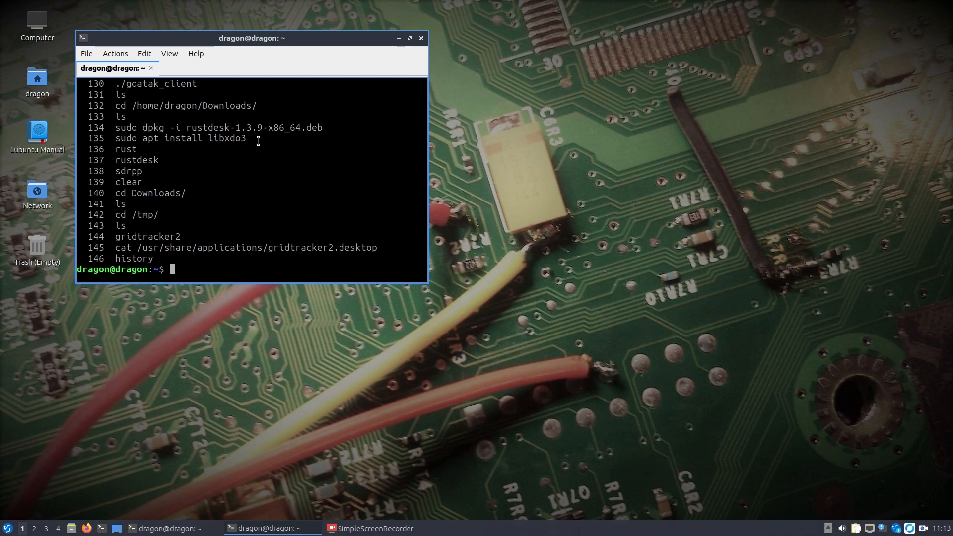
{"action": "double_click", "coordinate": [229, 138]}
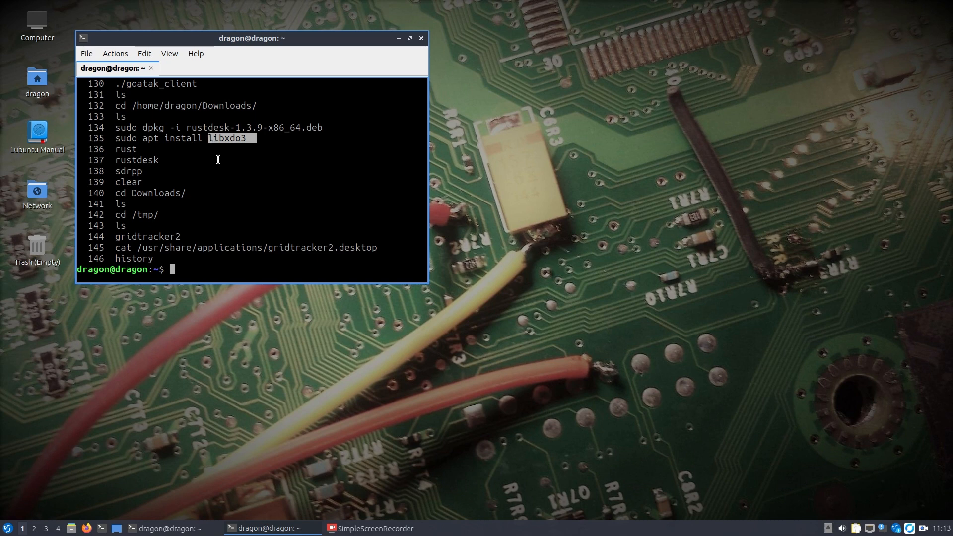
{"action": "mouse_move", "coordinate": [221, 160]}
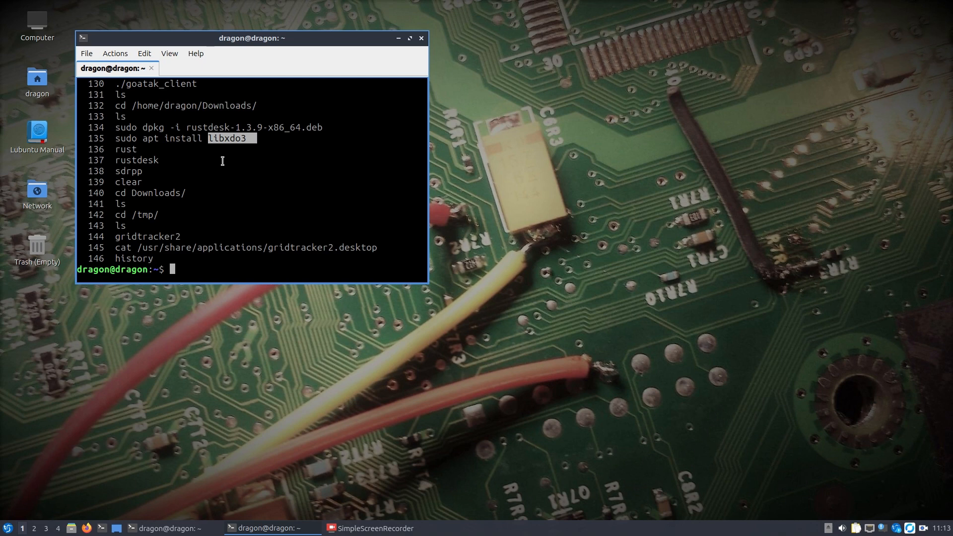
- Change into /usr/src/dsd-fme/ and print virtualsink.sh, showing its two pactl commands
{"action": "type", "text": "cd /u"}
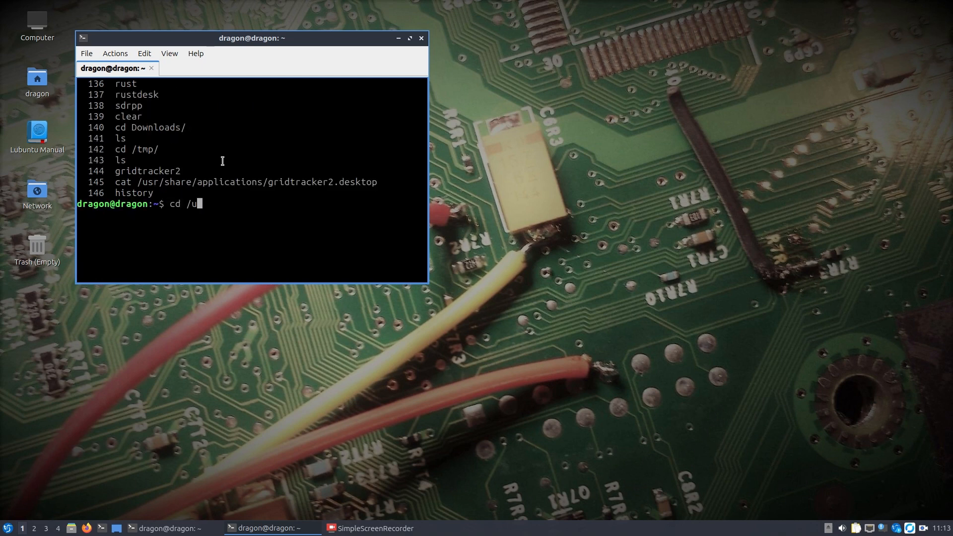
{"action": "type", "text": "sr/src/dsd-fme/"}
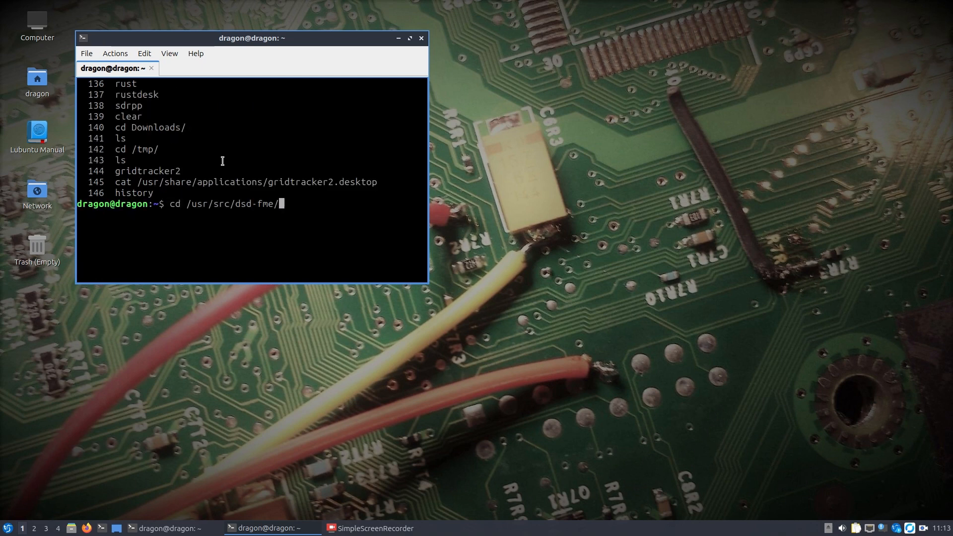
{"action": "key", "text": "Return"}
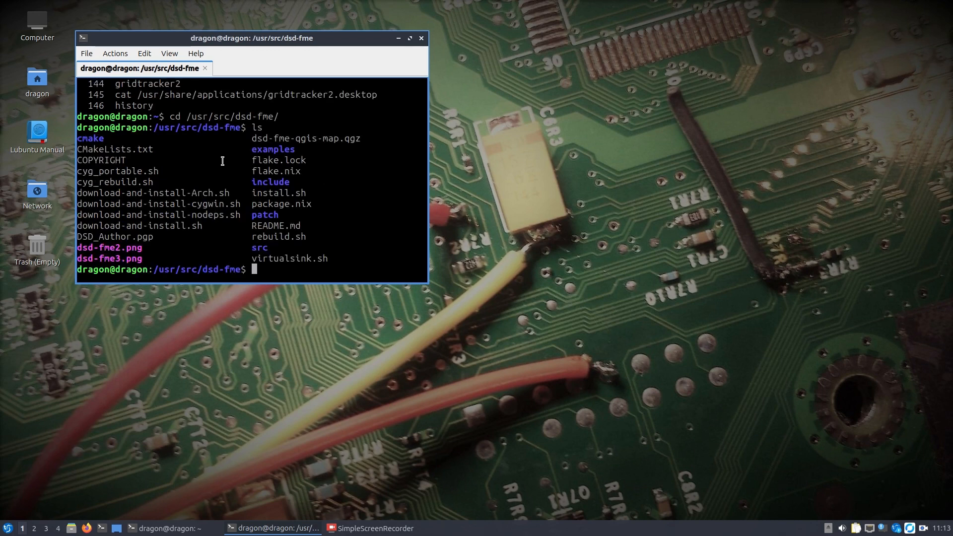
{"action": "type", "text": "cat virtualsink.sh"}
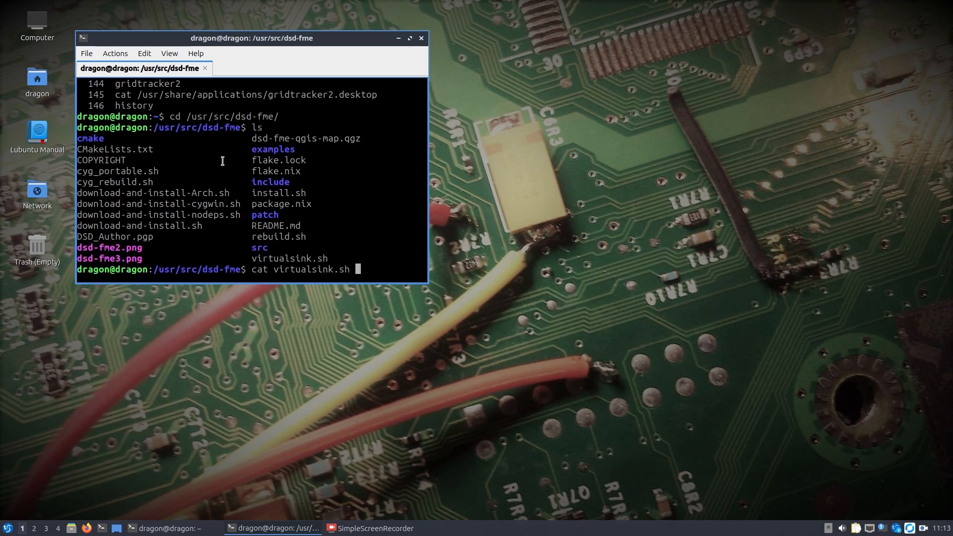
{"action": "key", "text": "Return"}
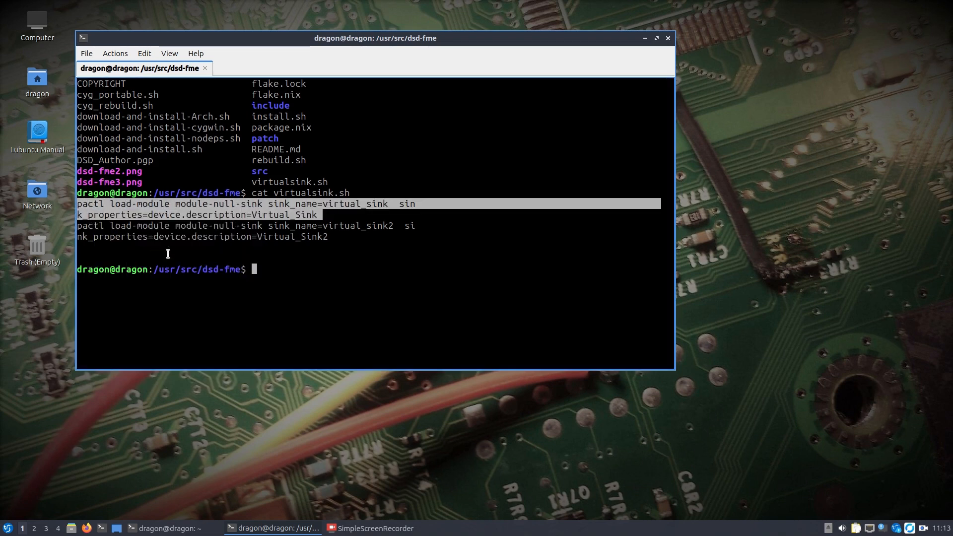
- Paste and run the script's first virtual_sink pactl line, which fails since pactl is missing
{"action": "right_click", "coordinate": [281, 279]}
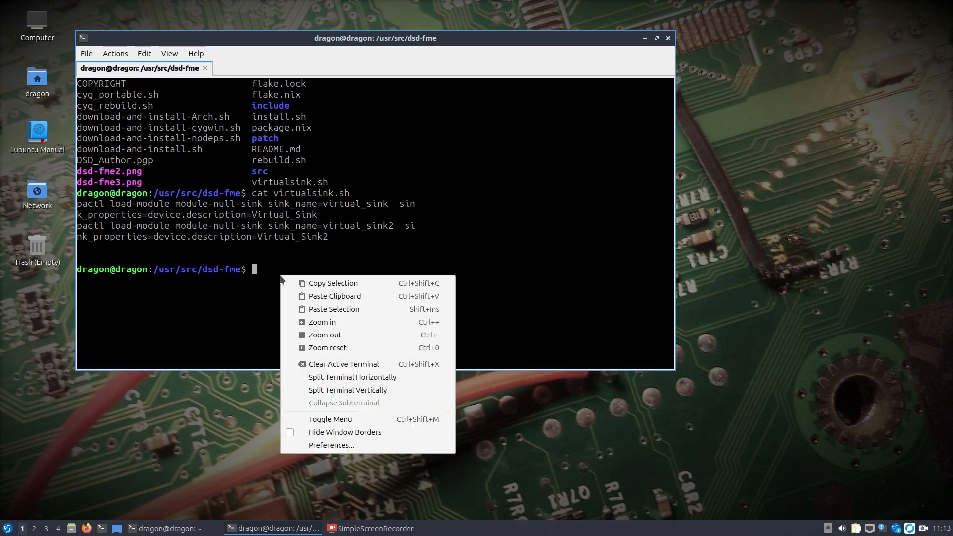
{"action": "left_click", "coordinate": [334, 308]}
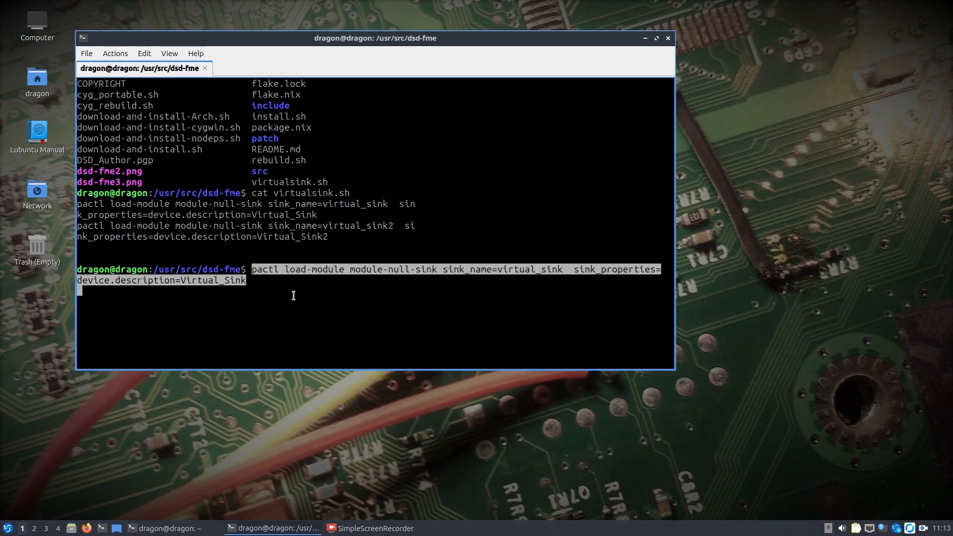
{"action": "key", "text": "Return"}
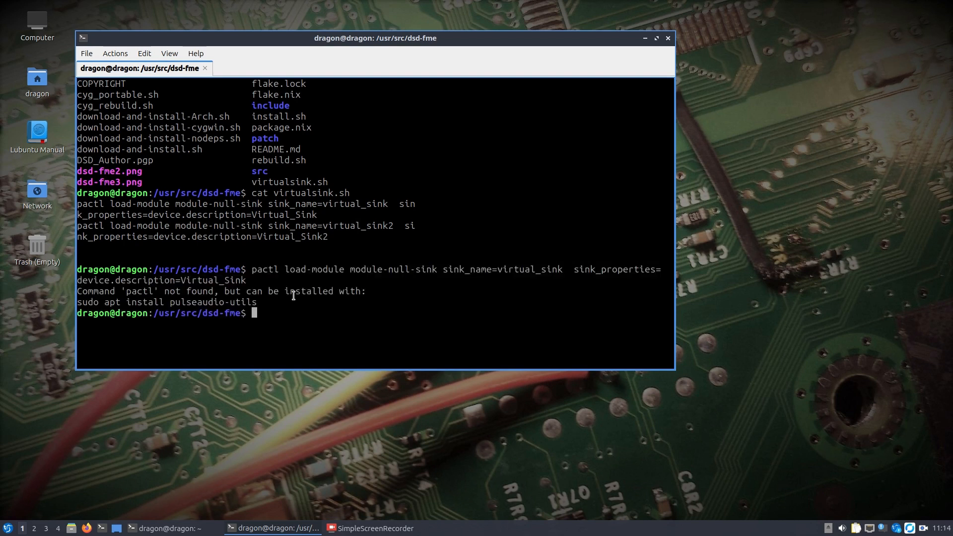
- Install pulseaudio-utils via sudo apt, then load the module-null-sink named virtual_sink with pactl
{"action": "type", "text": "sud"}
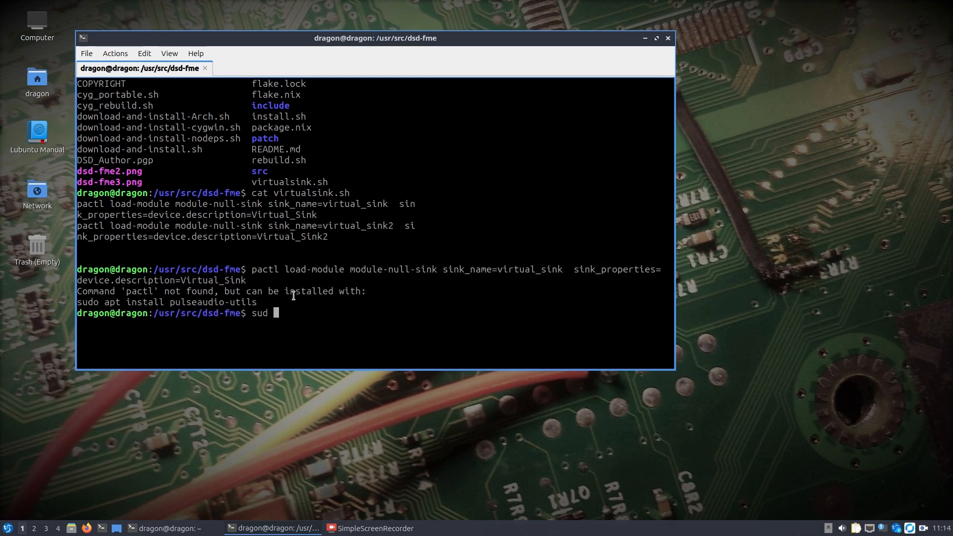
{"action": "type", "text": "apt"}
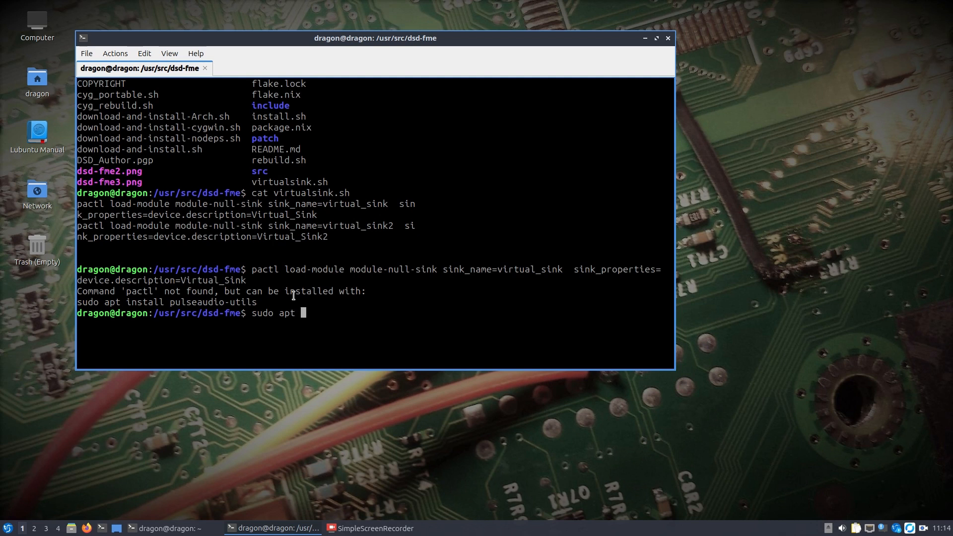
{"action": "type", "text": "install pulse"}
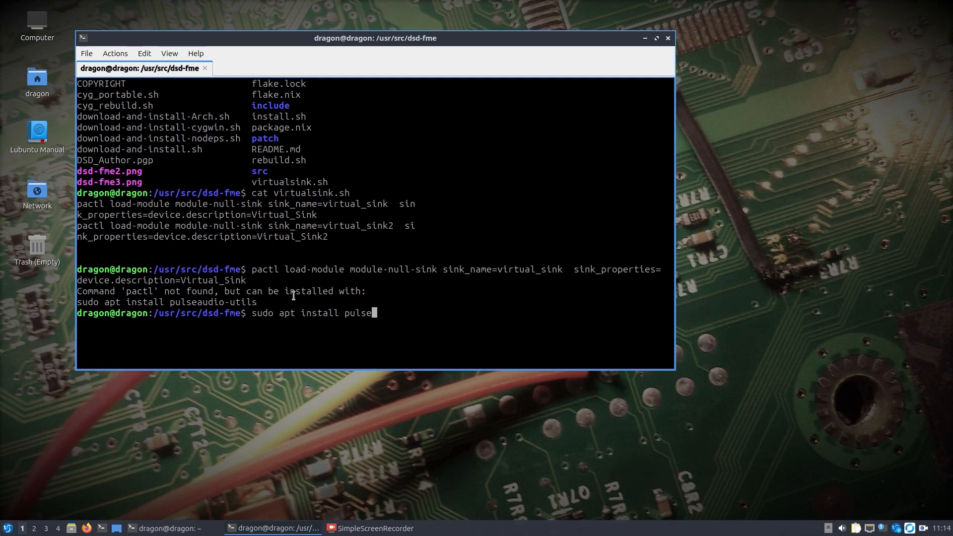
{"action": "type", "text": "audio-utils"}
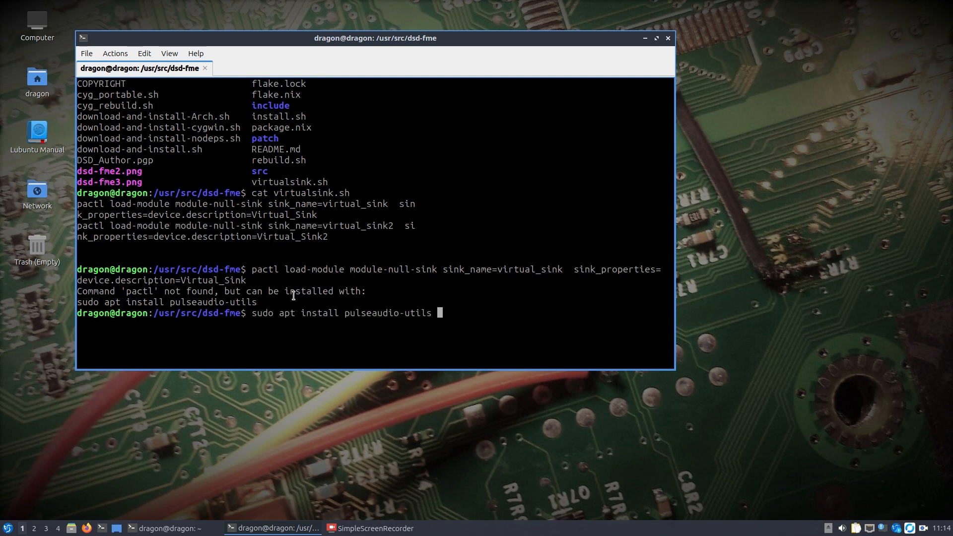
{"action": "key", "text": "Return"}
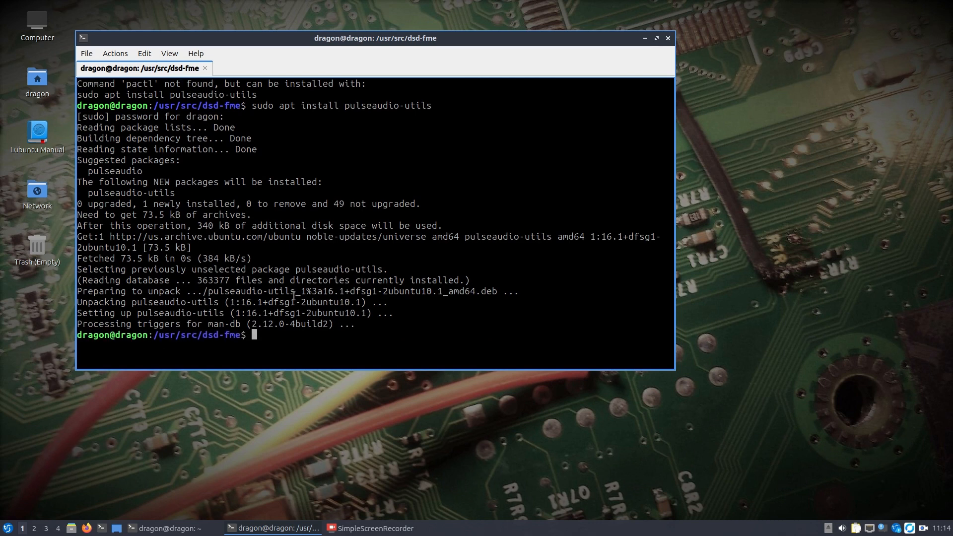
{"action": "type", "text": "pactl load-module module-null-sink sink_name=virtual_sink sink_properties=device.description=Virtual_Sink"}
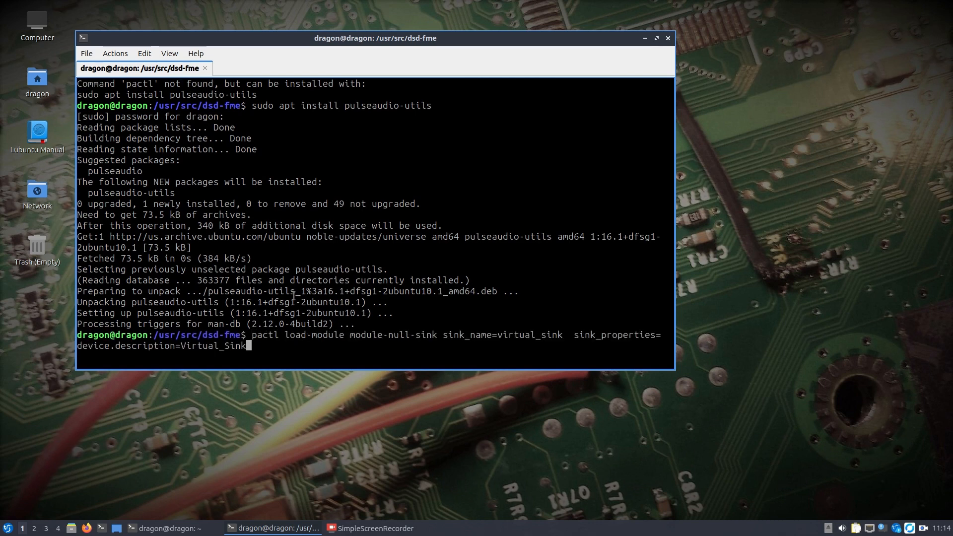
{"action": "key", "text": "Return"}
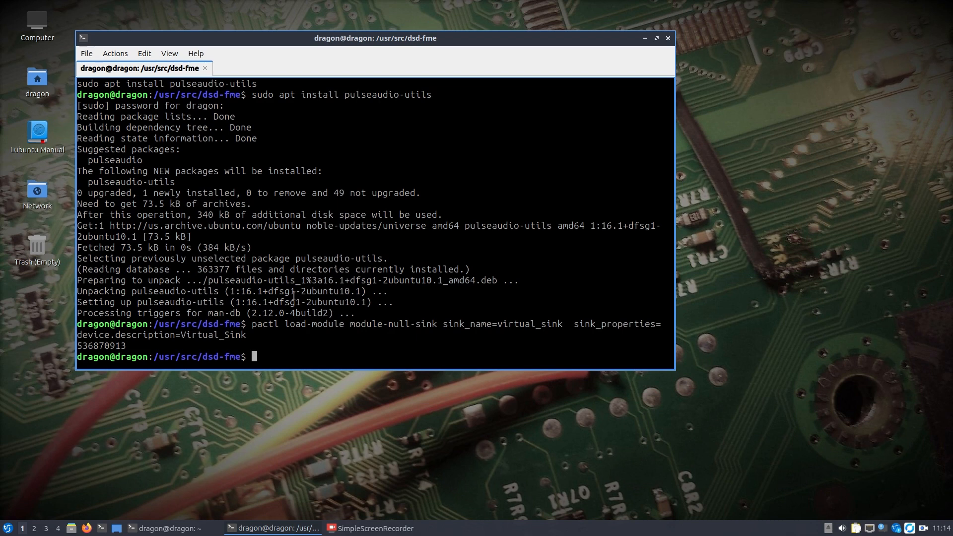
{"action": "mouse_move", "coordinate": [752, 417]}
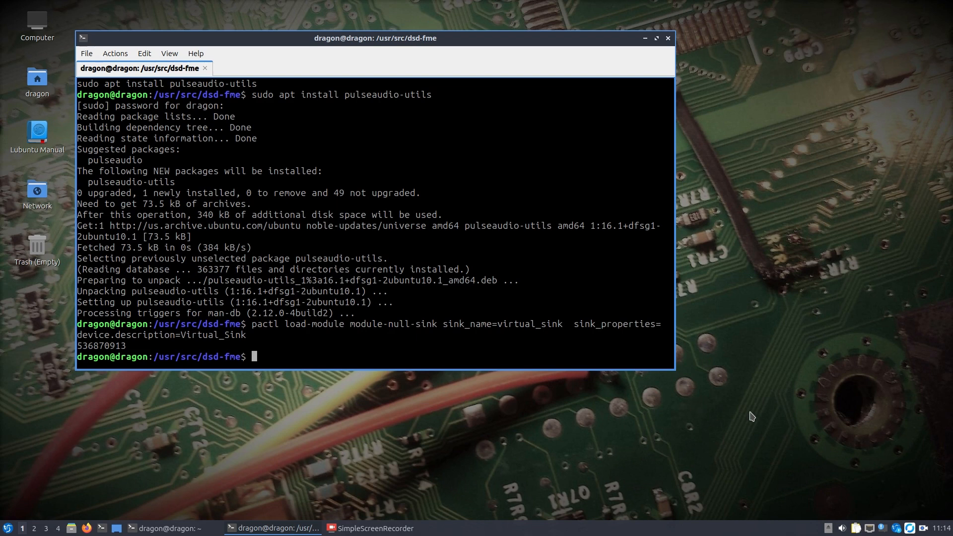
- Check Recording and Output Devices in the mixer for Virtual_Sink, then close Volume Control
{"action": "left_click", "coordinate": [850, 527]}
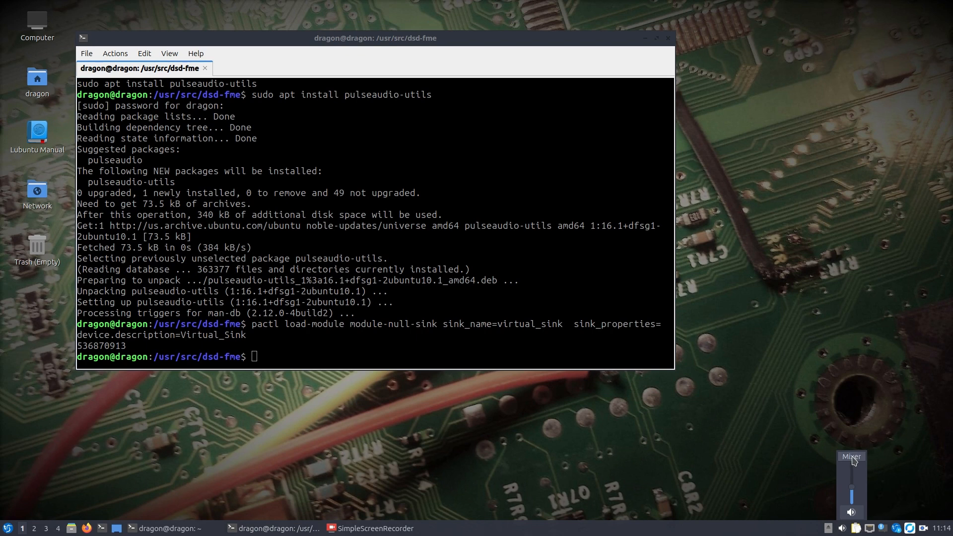
{"action": "left_click", "coordinate": [850, 457]}
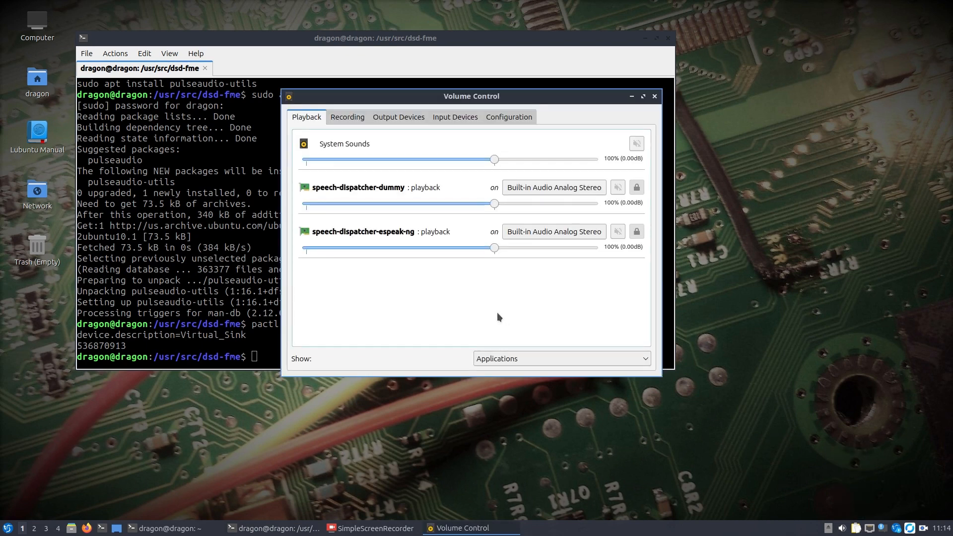
{"action": "left_click", "coordinate": [346, 117]}
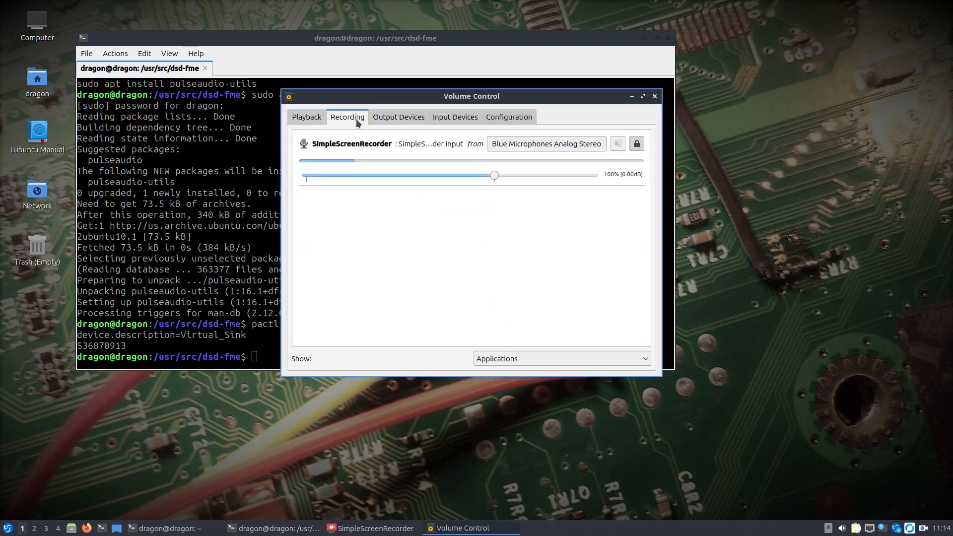
{"action": "left_click", "coordinate": [398, 117]}
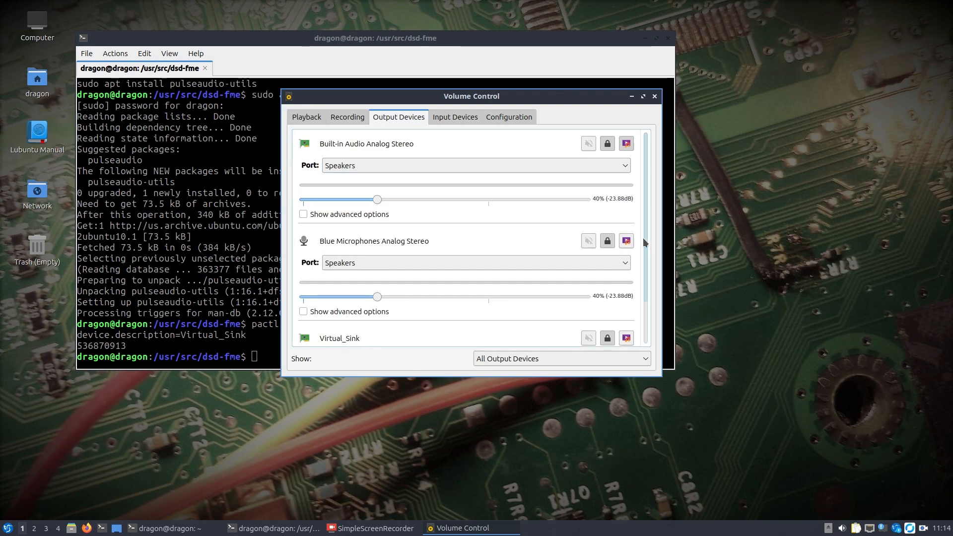
{"action": "left_click", "coordinate": [655, 96]}
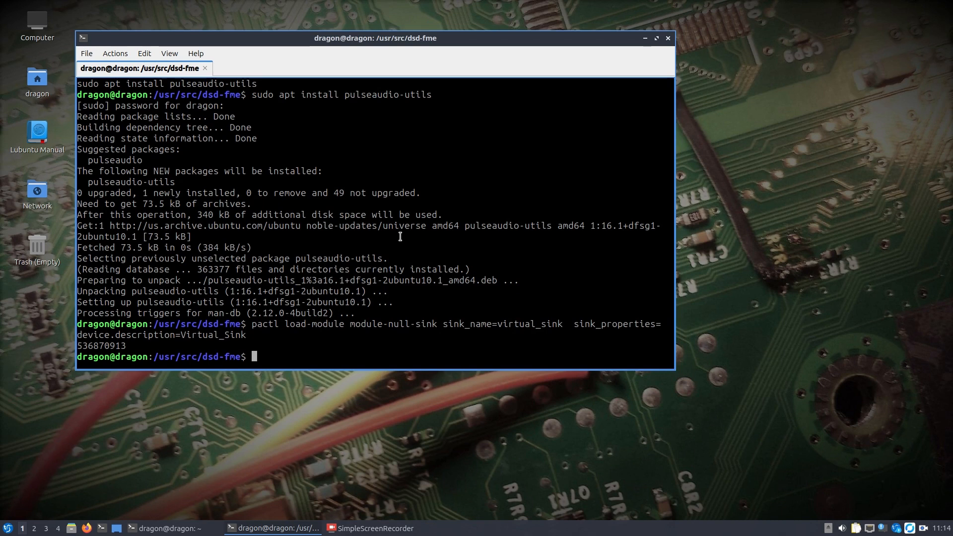
- Run the sdr command to launch the SDR++ v1.2.1 receiver window
{"action": "type", "text": "sdr"}
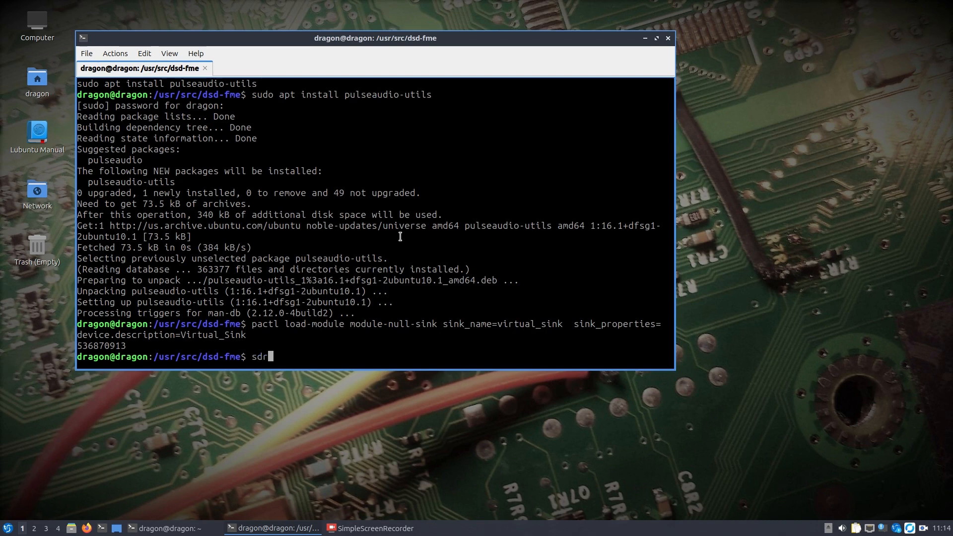
{"action": "key", "text": "Return"}
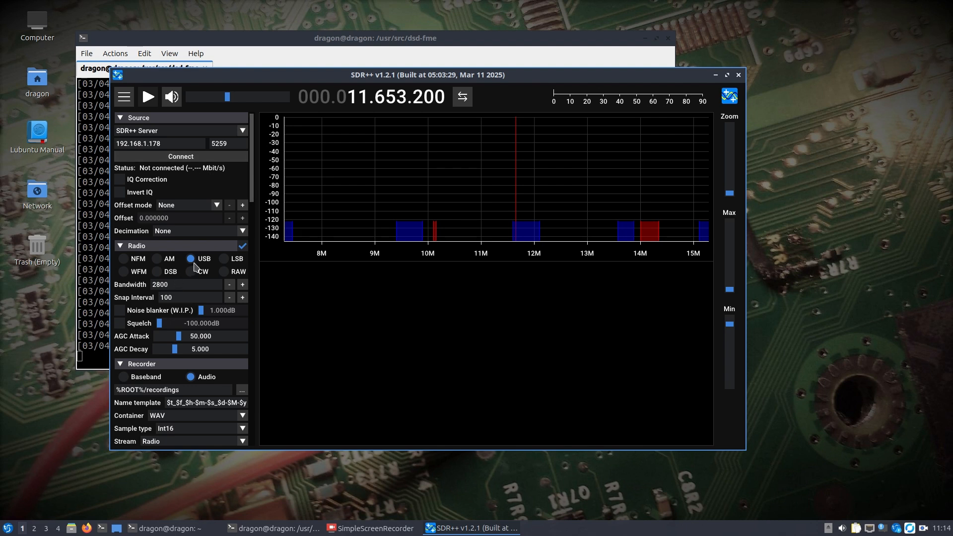
- Review the side-panel settings, connect to the SDR++ server at 192.168.1.178 and start streaming
{"action": "scroll", "scroll_direction": "down", "scroll_amount": 3}
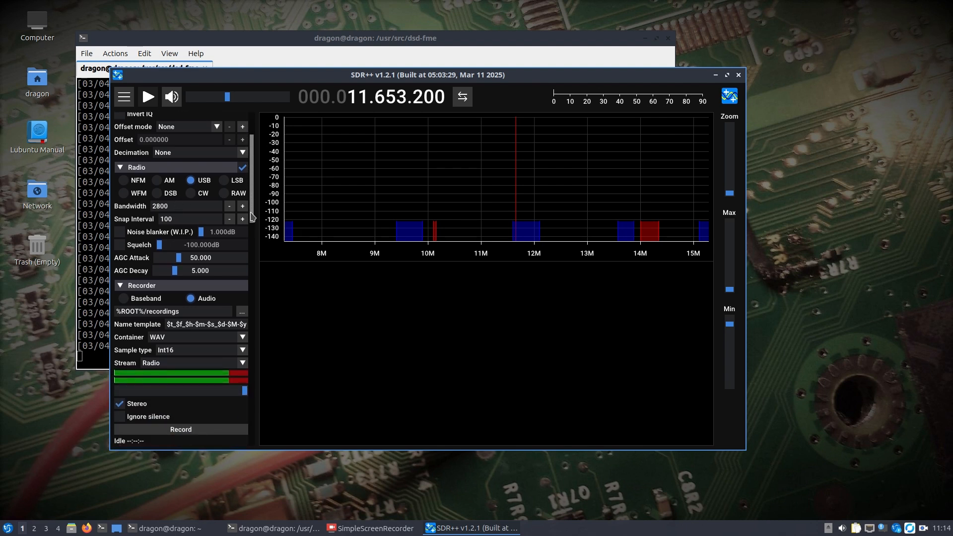
{"action": "scroll", "scroll_direction": "down", "scroll_amount": 3}
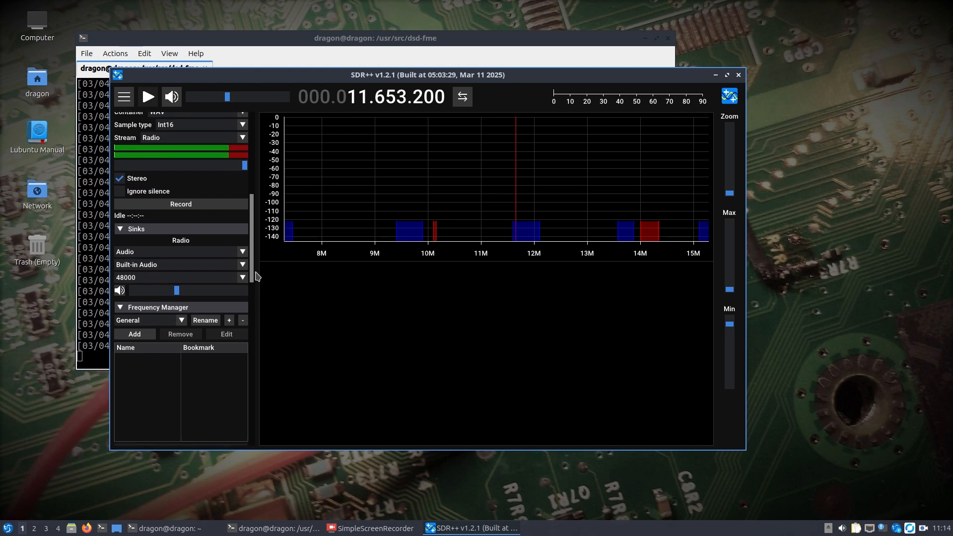
{"action": "left_click", "coordinate": [242, 264]}
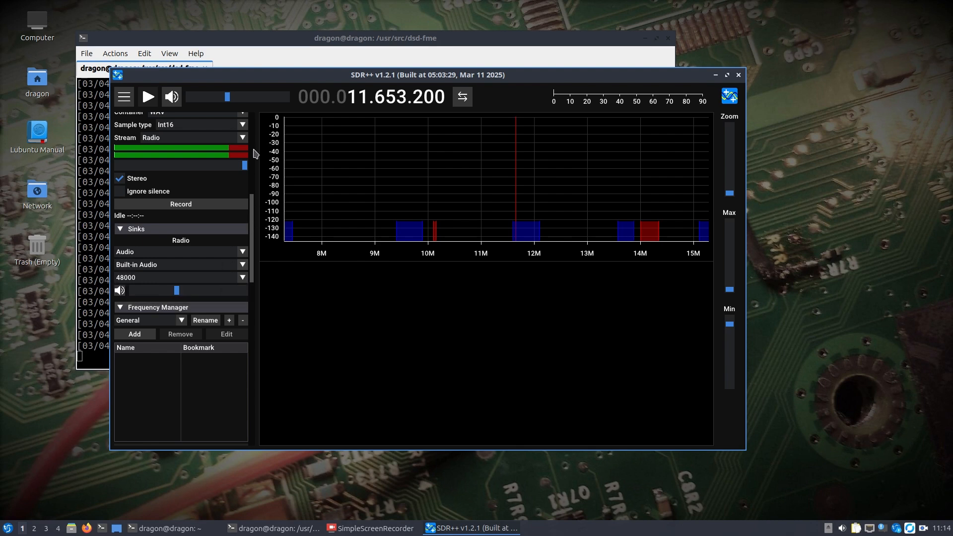
{"action": "scroll", "scroll_direction": "up", "scroll_amount": 3}
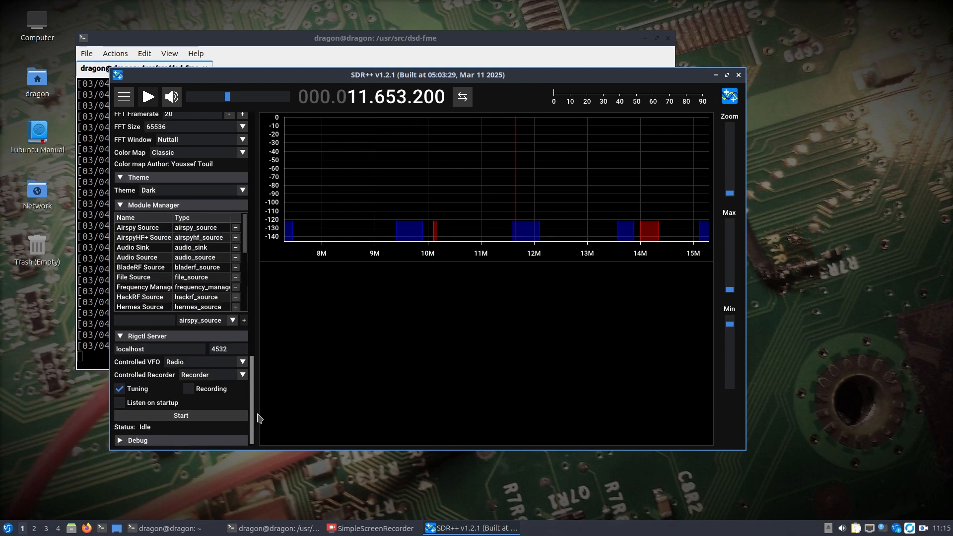
{"action": "mouse_move", "coordinate": [213, 374]}
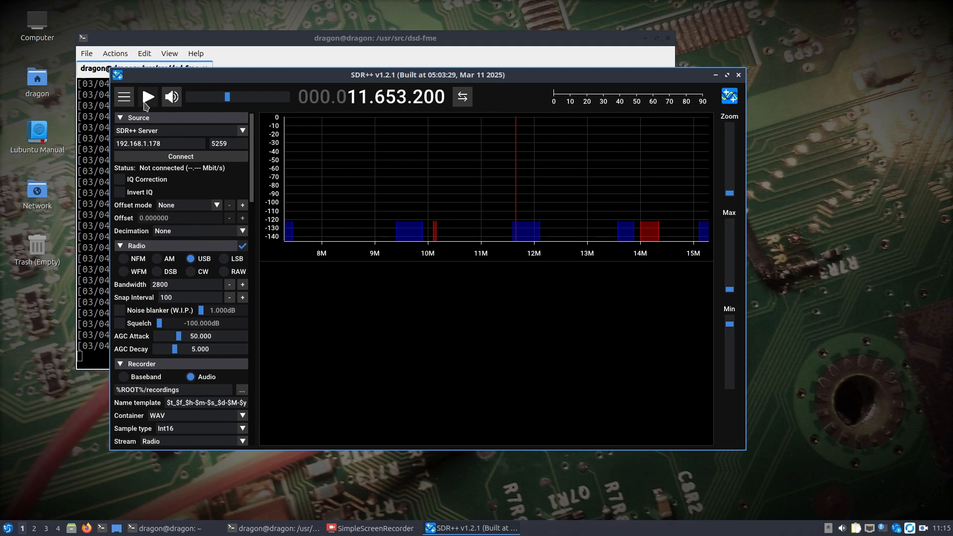
{"action": "left_click", "coordinate": [181, 156]}
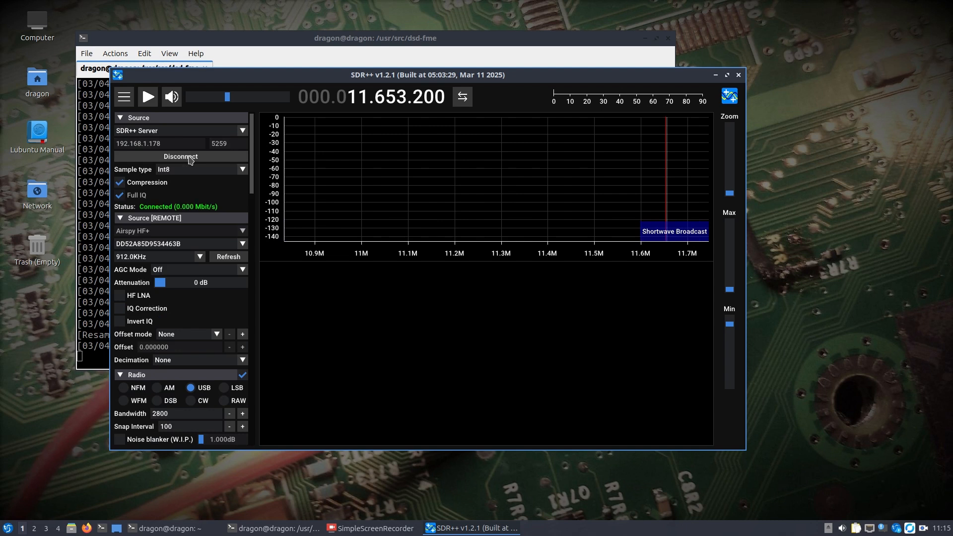
{"action": "mouse_move", "coordinate": [172, 176]}
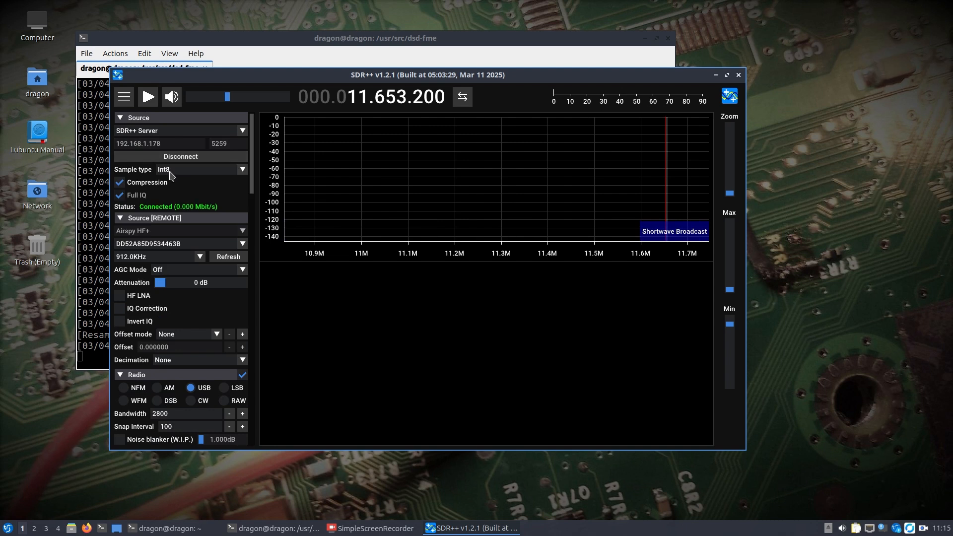
{"action": "mouse_move", "coordinate": [157, 184]}
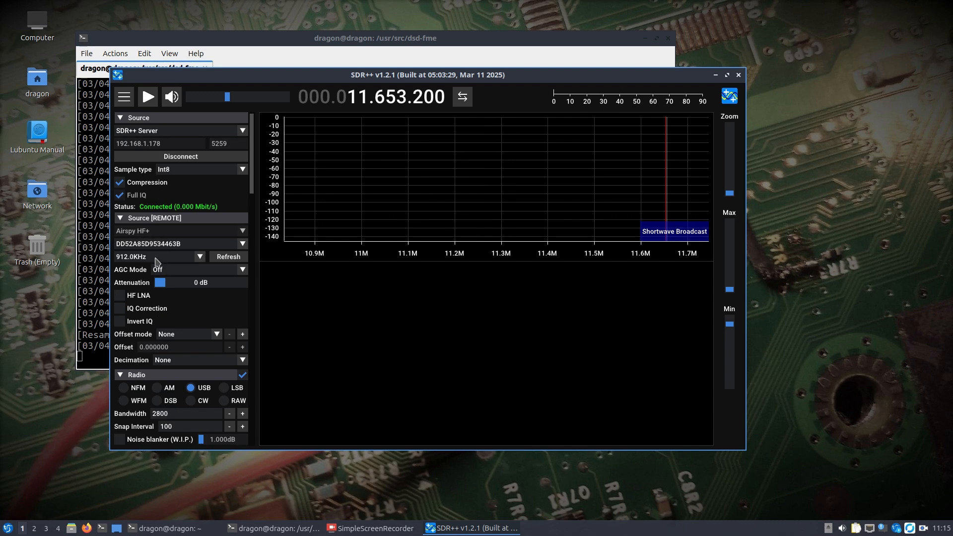
{"action": "mouse_move", "coordinate": [202, 171]}
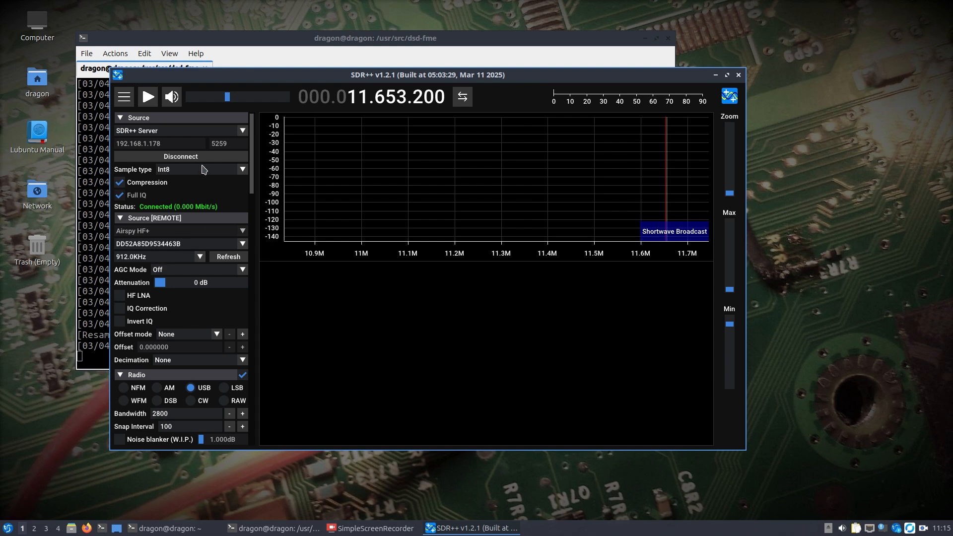
{"action": "left_click", "coordinate": [147, 97]}
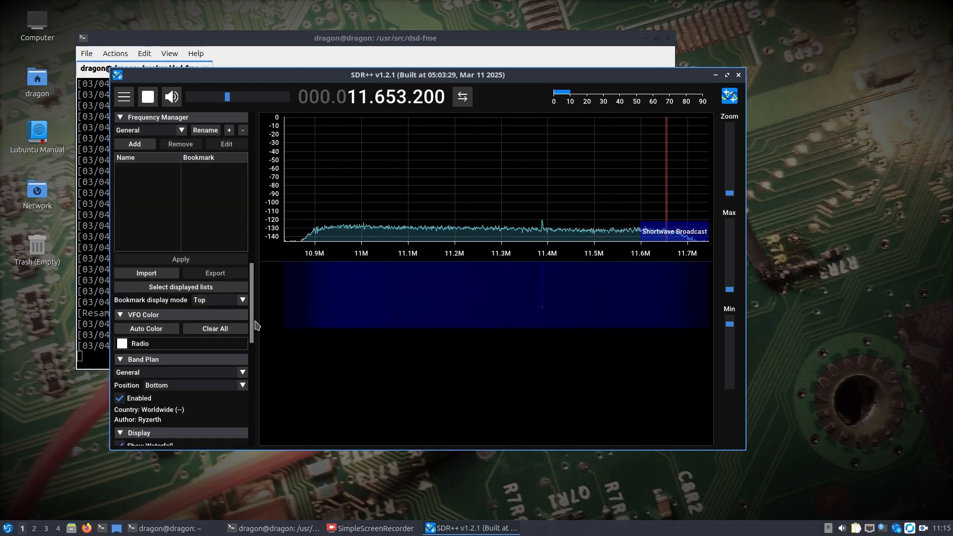
- Confirm the Rigctl Server shows Listening and move the SDR++ window up-left
{"action": "scroll", "scroll_direction": "down", "scroll_amount": 3}
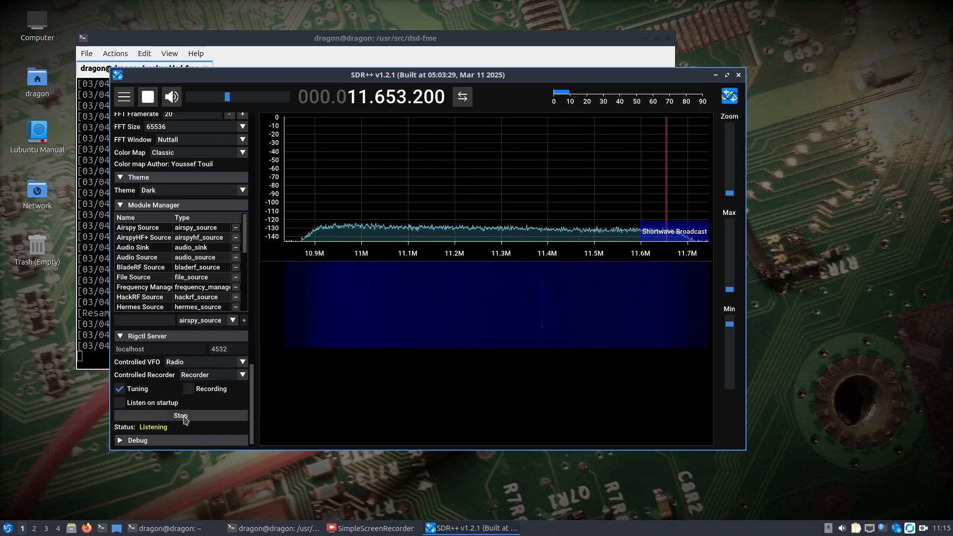
{"action": "scroll", "scroll_direction": "up", "scroll_amount": 3}
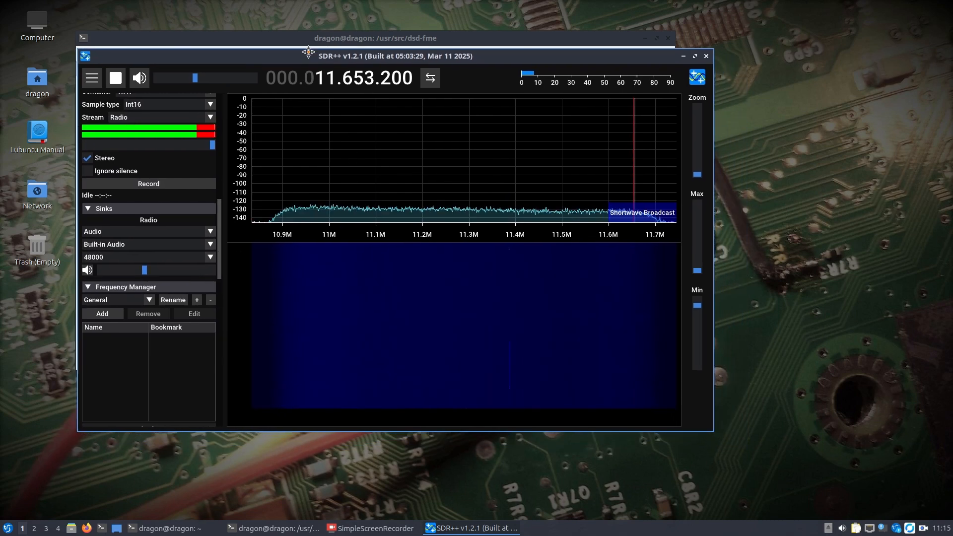
{"action": "left_click_drag", "start_coordinate": [395, 56], "coordinate": [377, 32]}
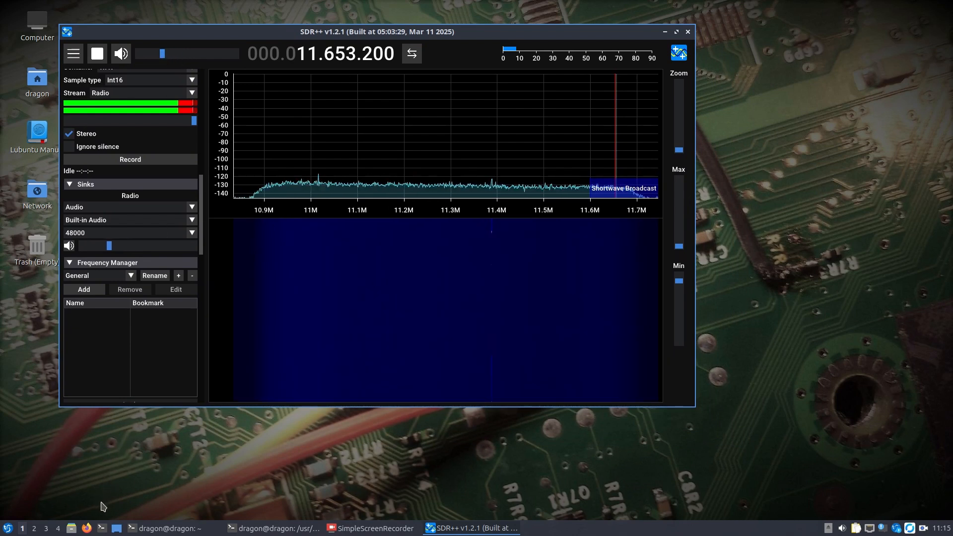
{"action": "left_click", "coordinate": [8, 528]}
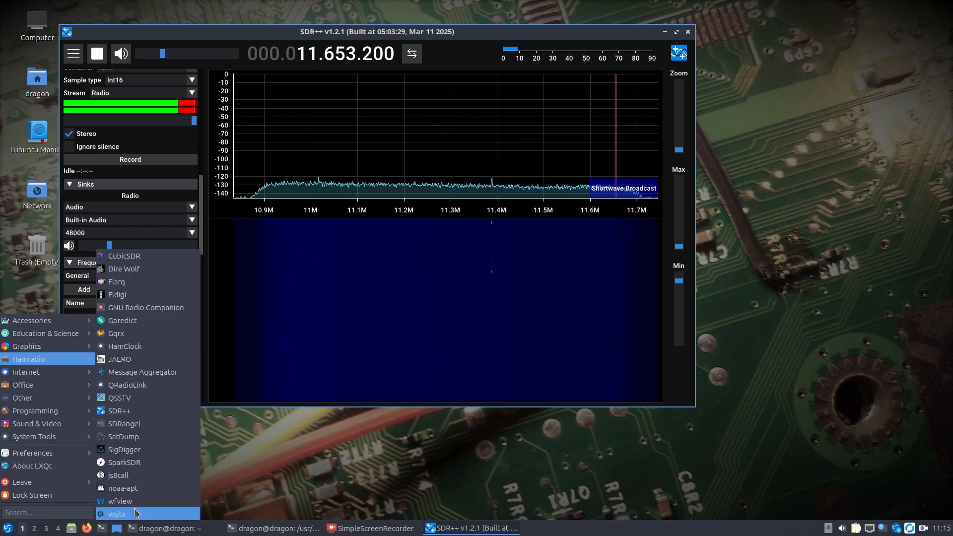
- Launch wsjtx from the Hamradio menu so WSJT-X opens at its General settings
{"action": "left_click", "coordinate": [357, 395]}
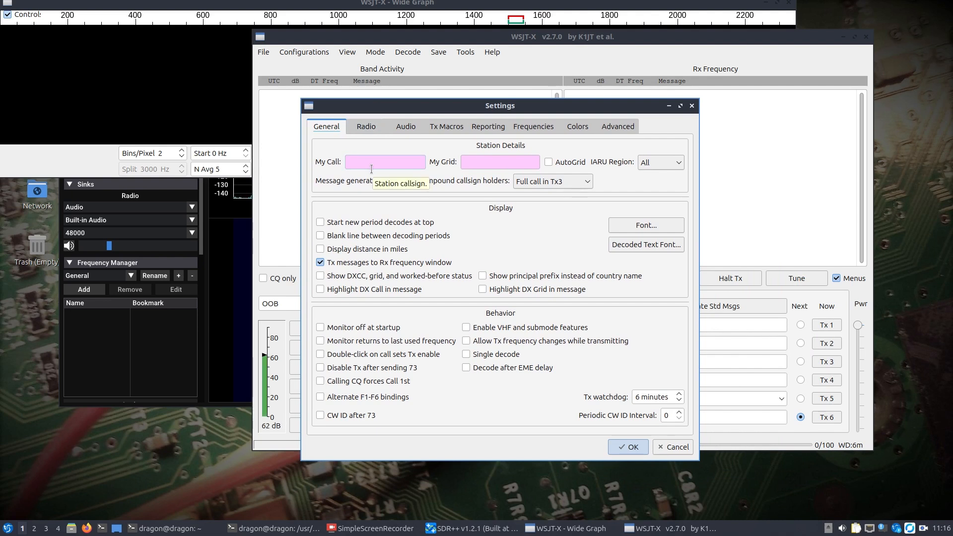
- Set Rig to Hamlib NET rigctl at 127.0.0.1, test CAT and check SDR++ reports rigctl connected
{"action": "left_click", "coordinate": [366, 127]}
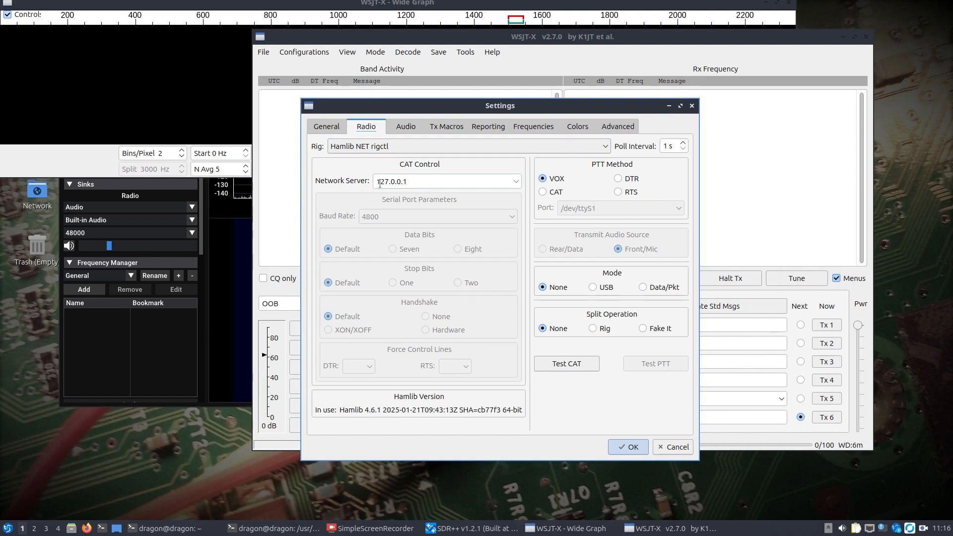
{"action": "left_click", "coordinate": [564, 363]}
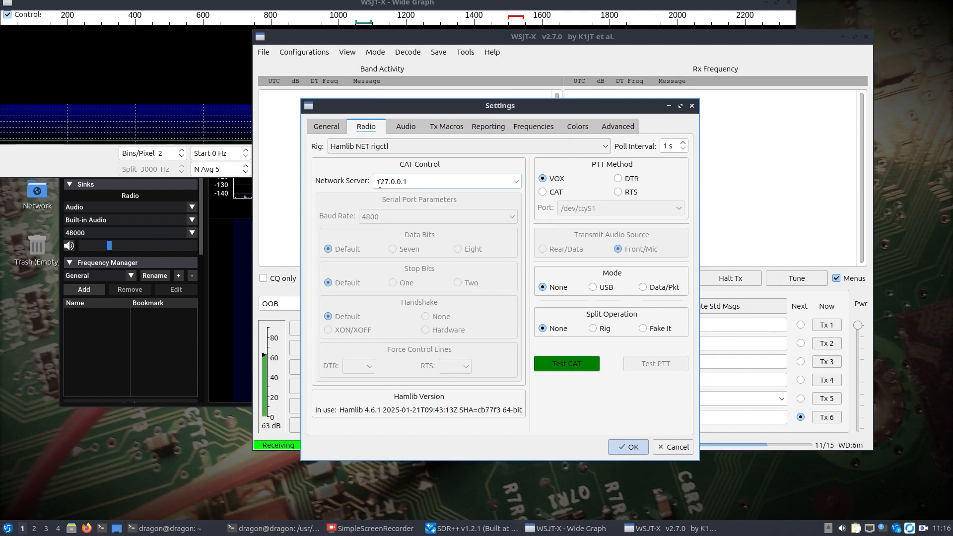
{"action": "left_click", "coordinate": [565, 363]}
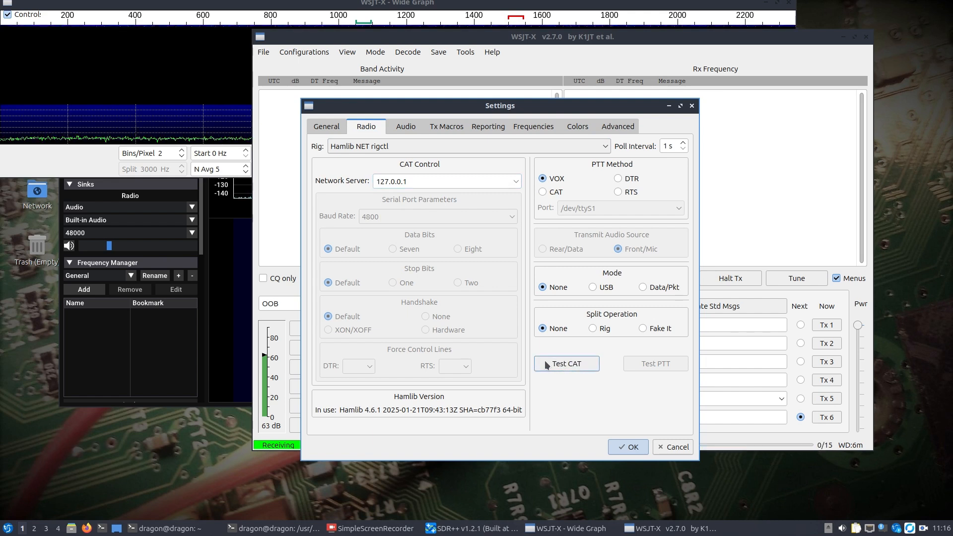
{"action": "mouse_move", "coordinate": [566, 364]}
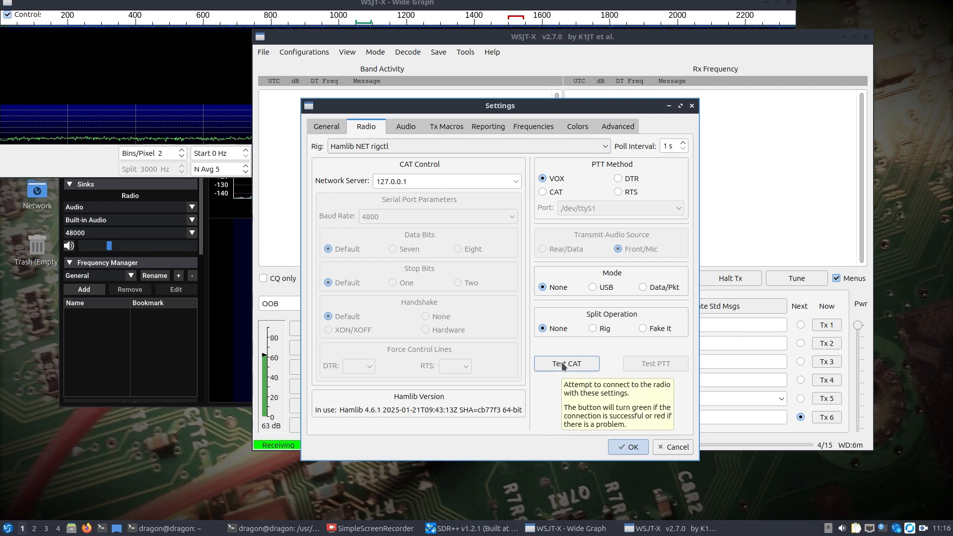
{"action": "mouse_move", "coordinate": [295, 236]}
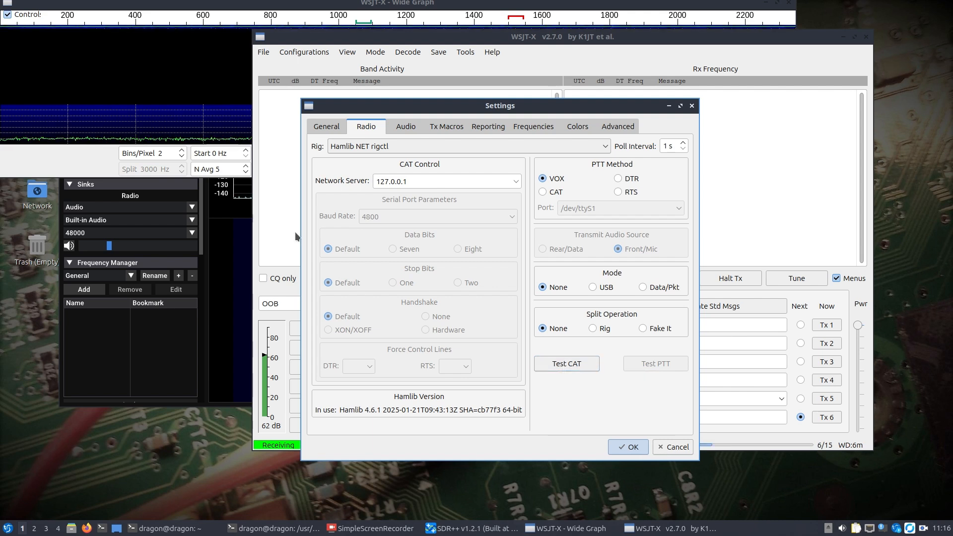
{"action": "left_click", "coordinate": [471, 528]}
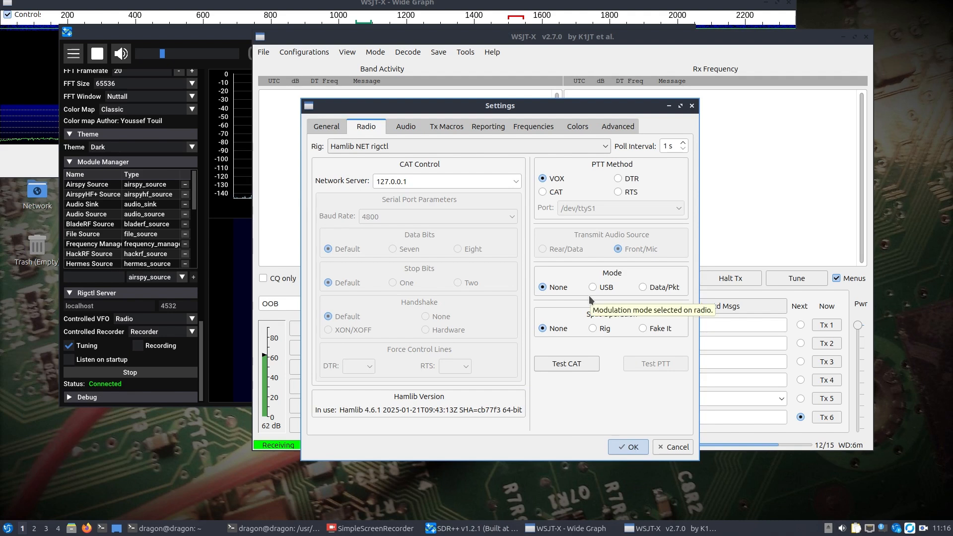
{"action": "mouse_move", "coordinate": [565, 363]}
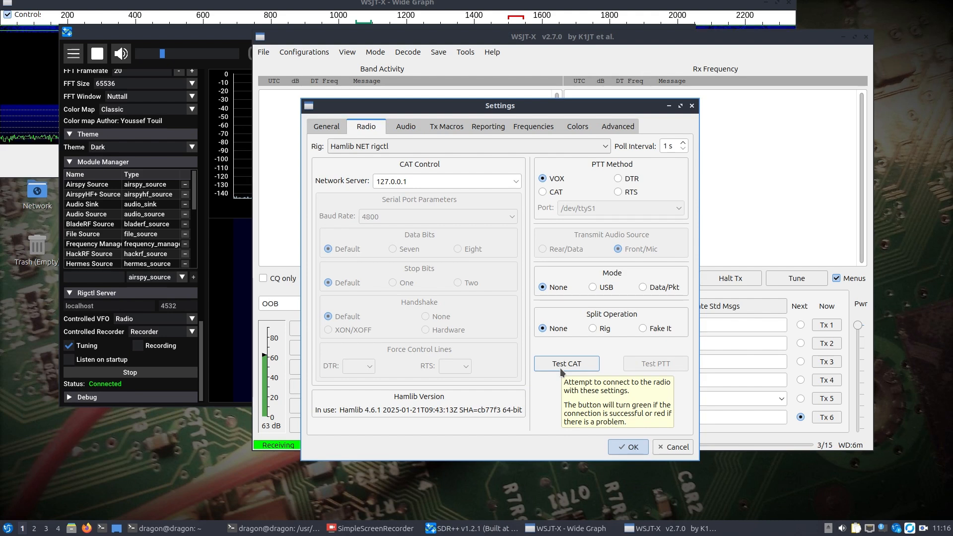
{"action": "mouse_move", "coordinate": [566, 404]}
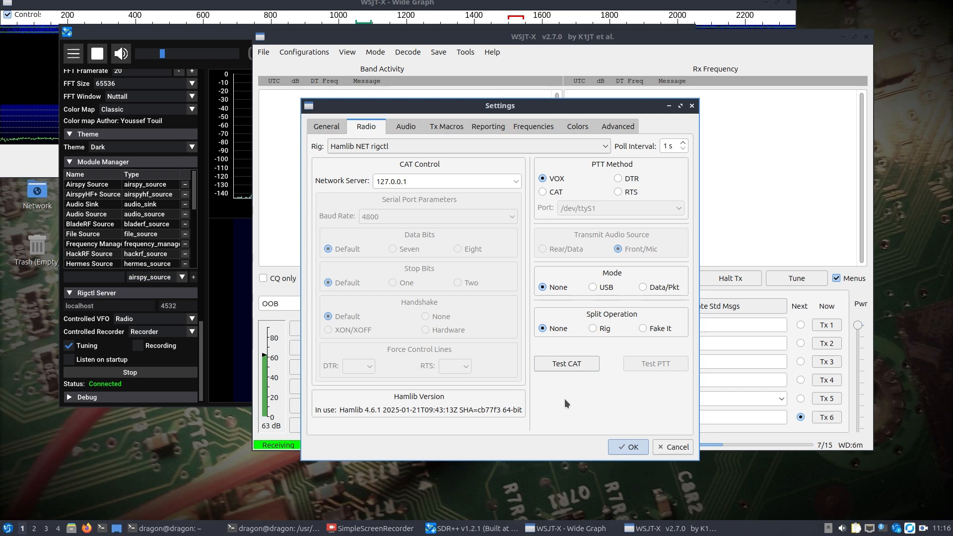
{"action": "mouse_move", "coordinate": [566, 363]}
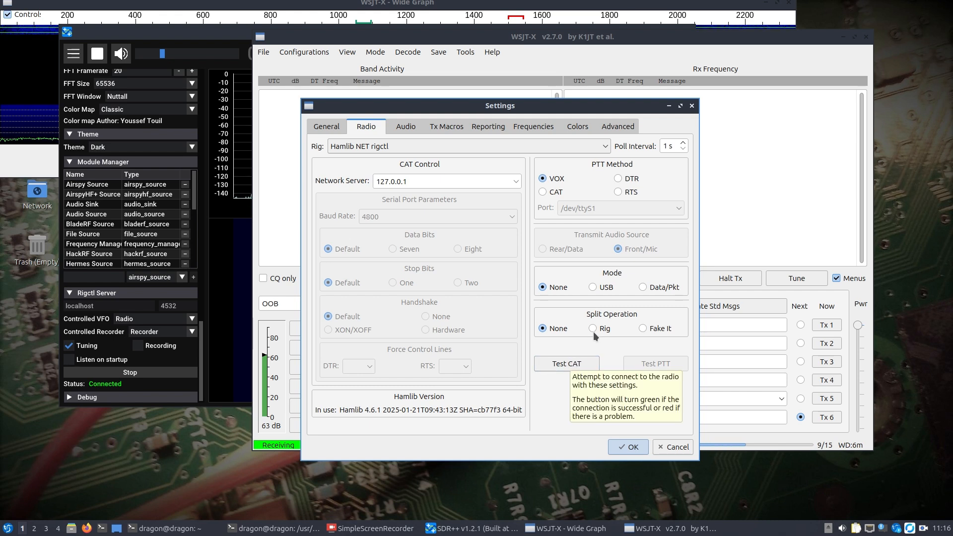
{"action": "mouse_move", "coordinate": [569, 390]}
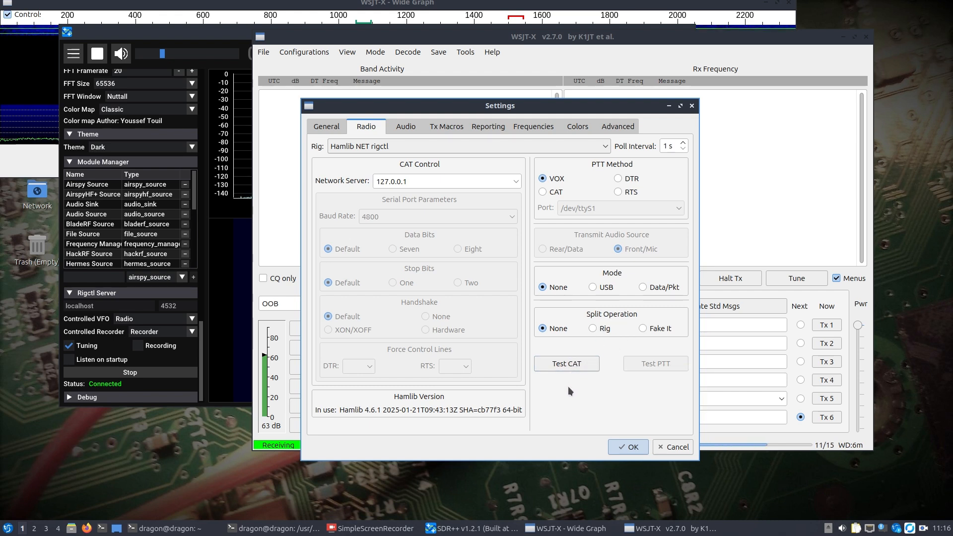
{"action": "mouse_move", "coordinate": [406, 127]}
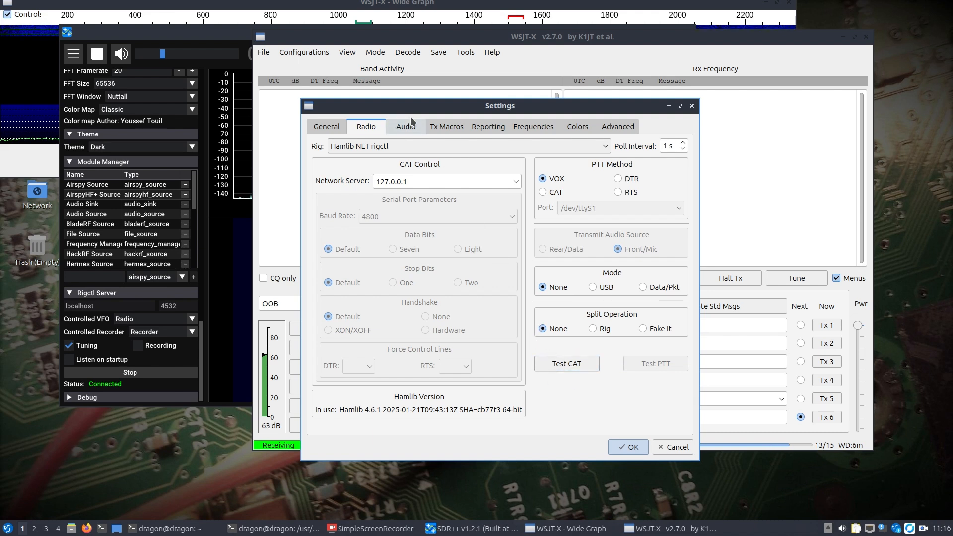
- Choose virtual_sink.monitor as the audio Input, save the settings and return to SDR++
{"action": "left_click", "coordinate": [405, 127]}
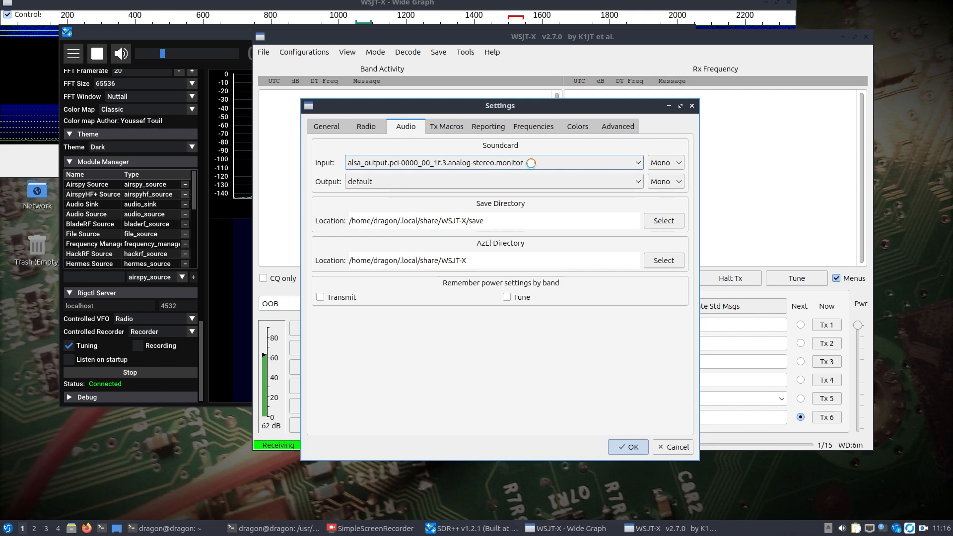
{"action": "left_click", "coordinate": [636, 162]}
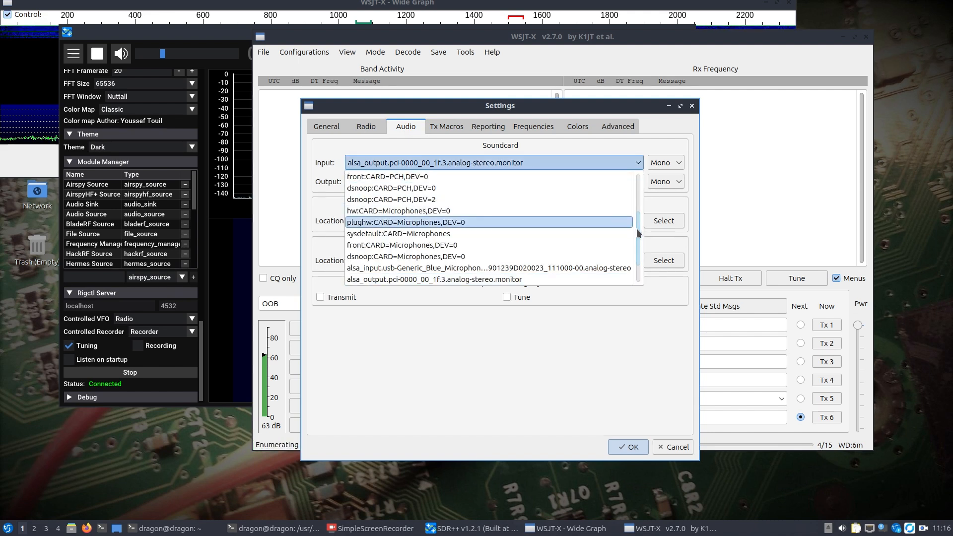
{"action": "scroll", "scroll_direction": "down", "scroll_amount": 3}
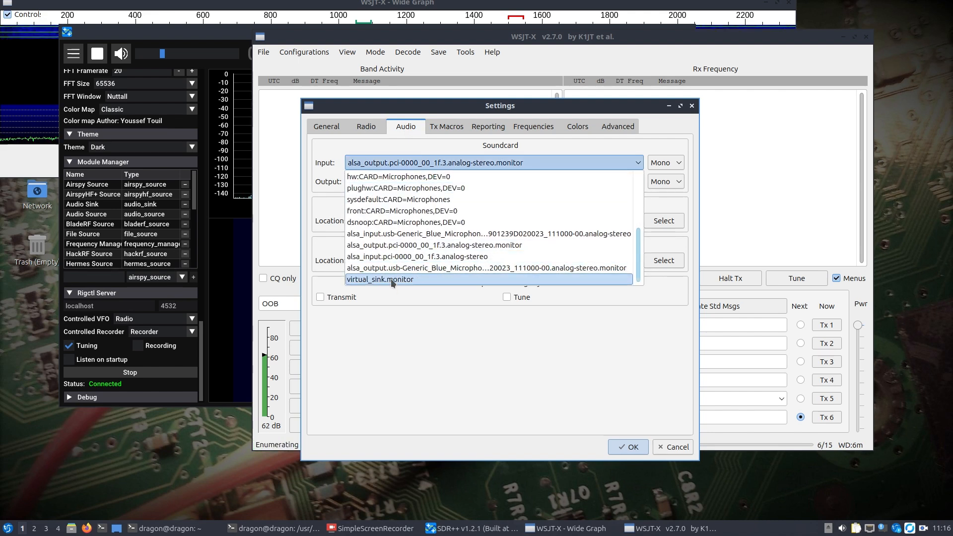
{"action": "left_click", "coordinate": [380, 279]}
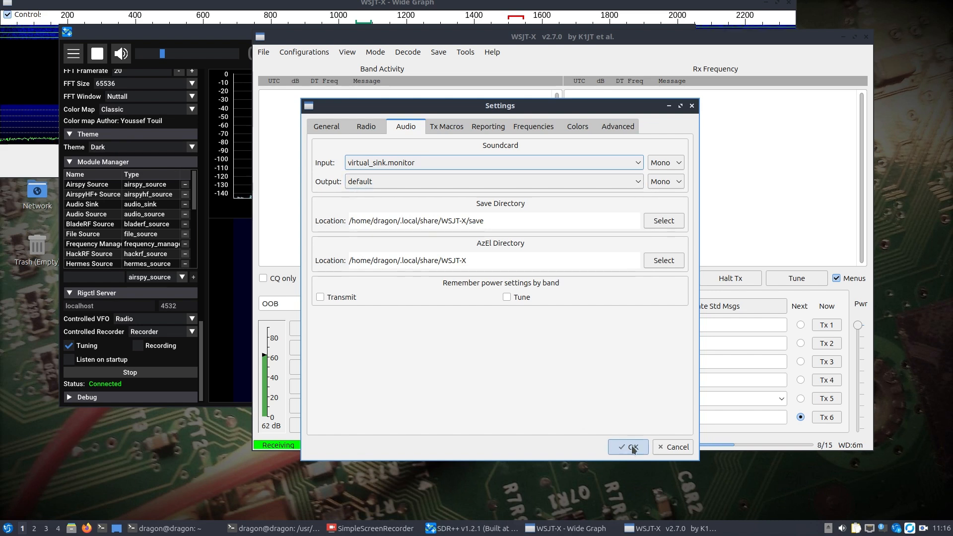
{"action": "left_click", "coordinate": [628, 447]}
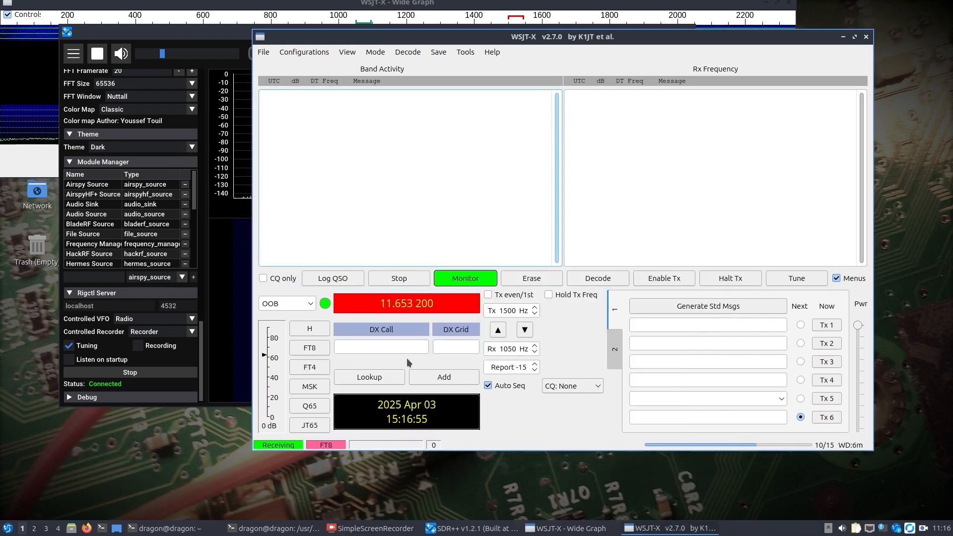
{"action": "left_click", "coordinate": [471, 528]}
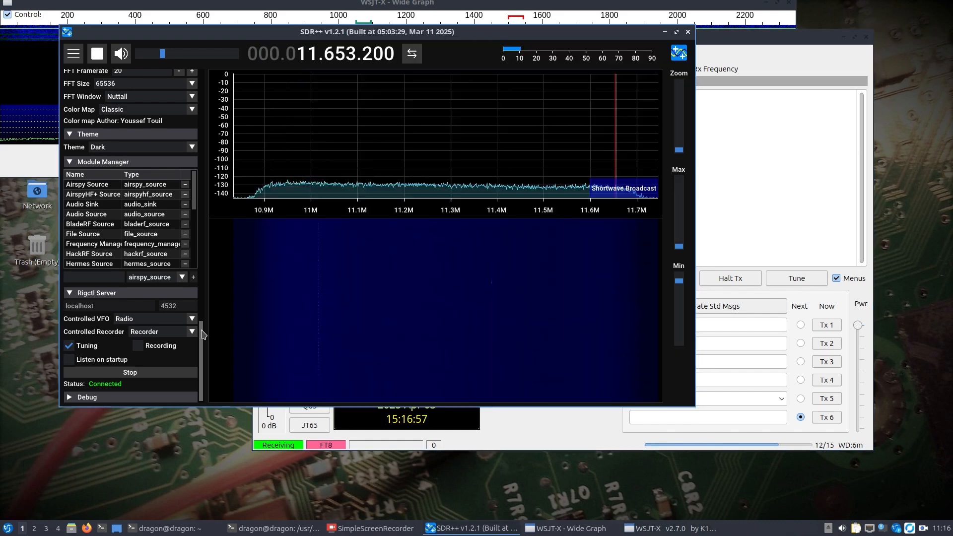
- Route SDR++ audio output to Virtual_Sink and bring WSJT-X back to the front
{"action": "scroll", "scroll_direction": "down", "scroll_amount": 3}
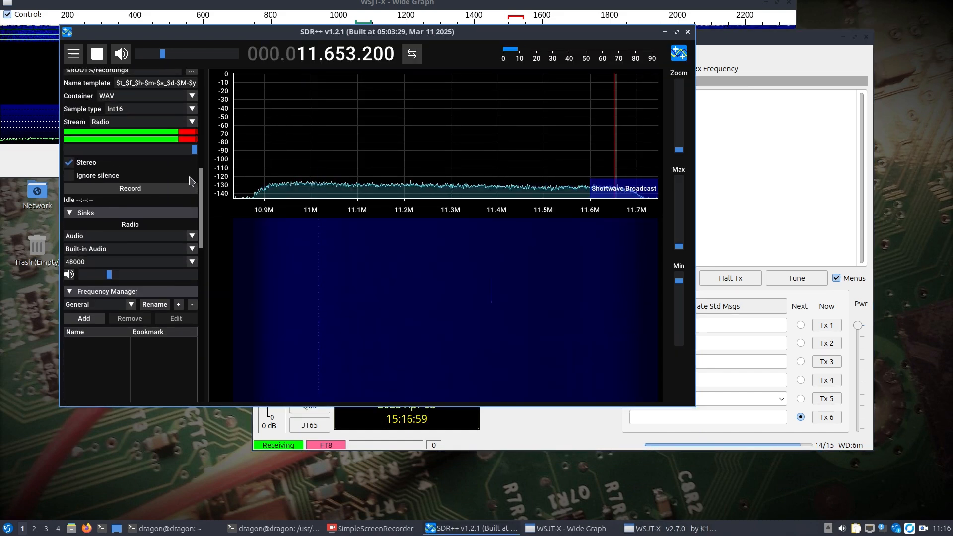
{"action": "left_click", "coordinate": [129, 249]}
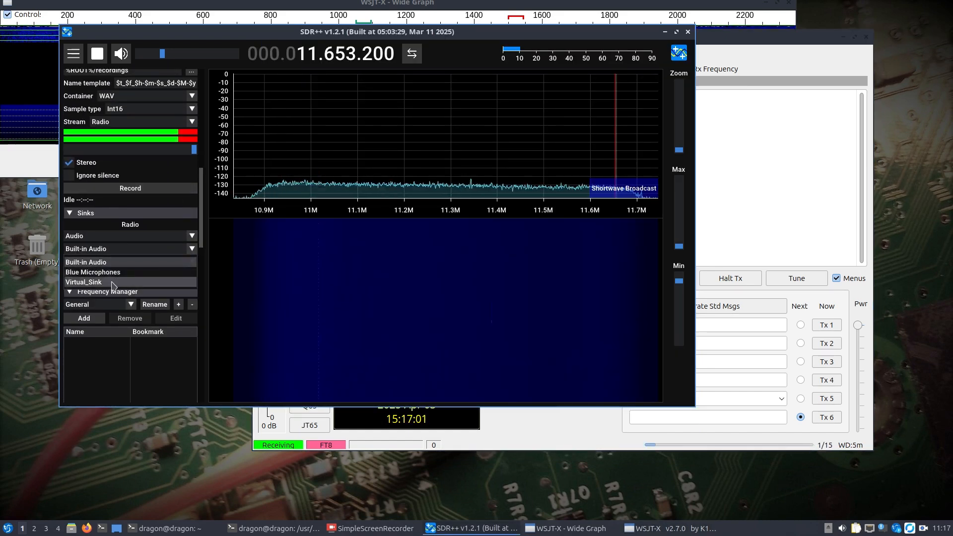
{"action": "left_click", "coordinate": [83, 282]}
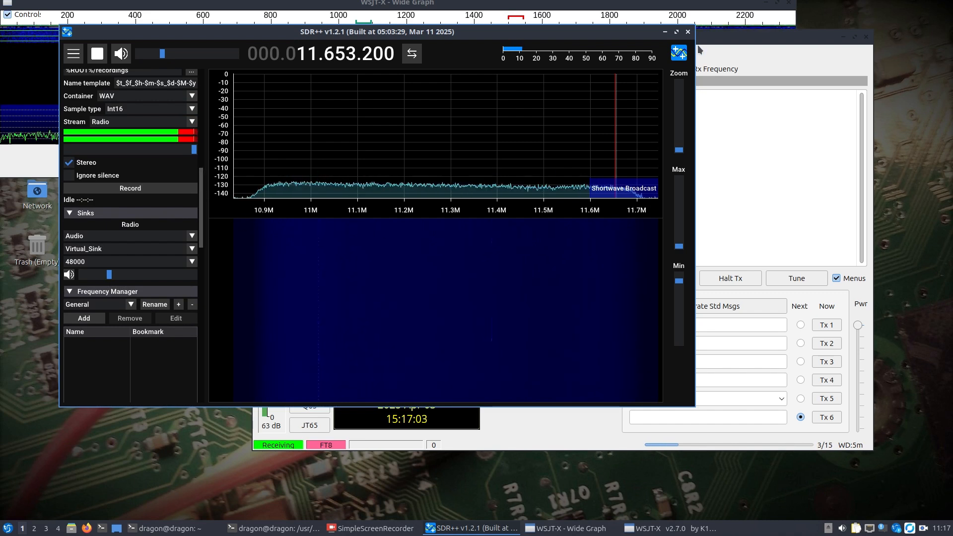
{"action": "left_click", "coordinate": [653, 527]}
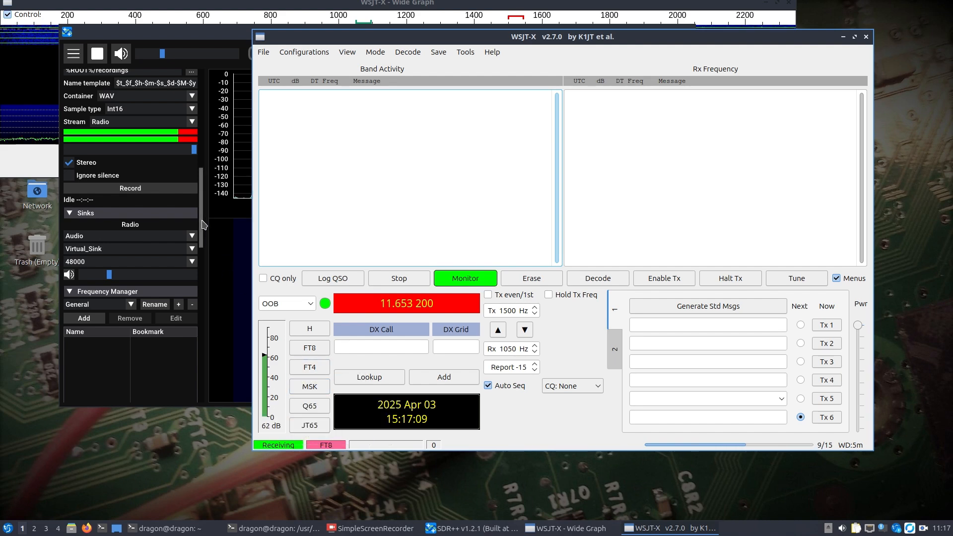
- Set the WSJT-X band to 20m and check the SDR++ window
{"action": "left_click", "coordinate": [471, 527]}
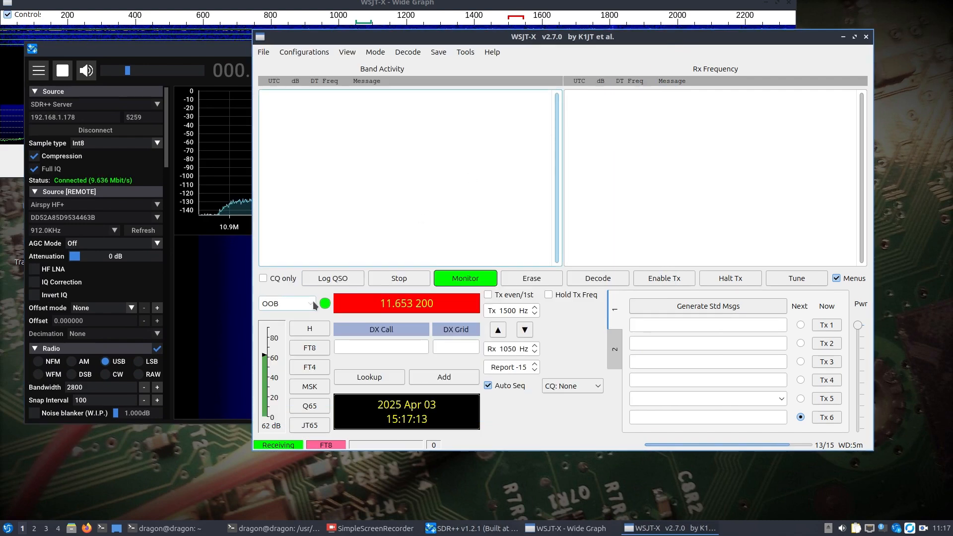
{"action": "left_click", "coordinate": [286, 303]}
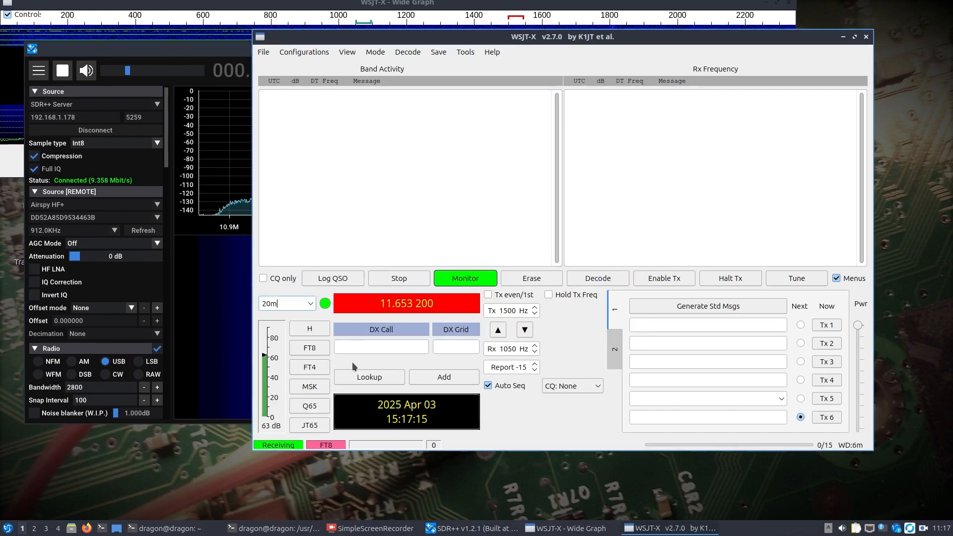
{"action": "left_click", "coordinate": [471, 528]}
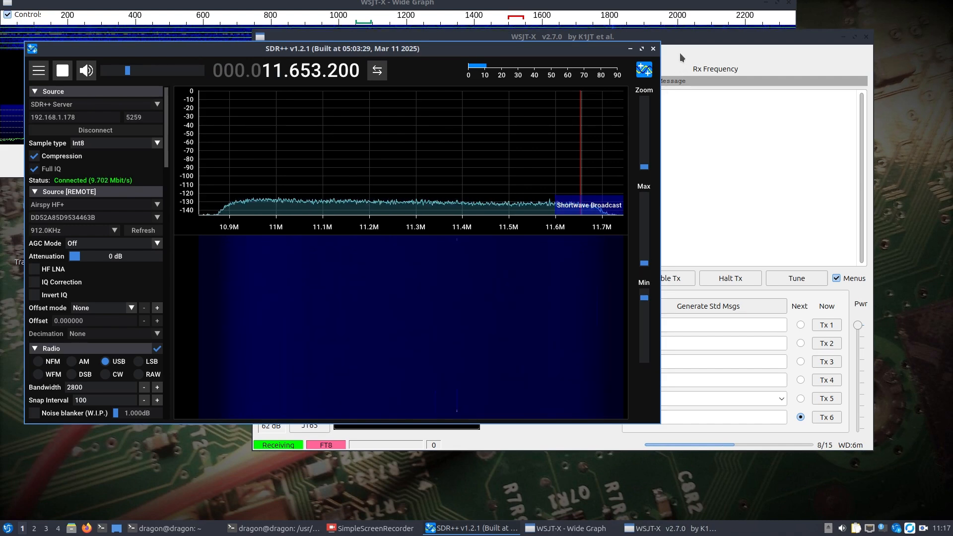
{"action": "left_click", "coordinate": [669, 527]}
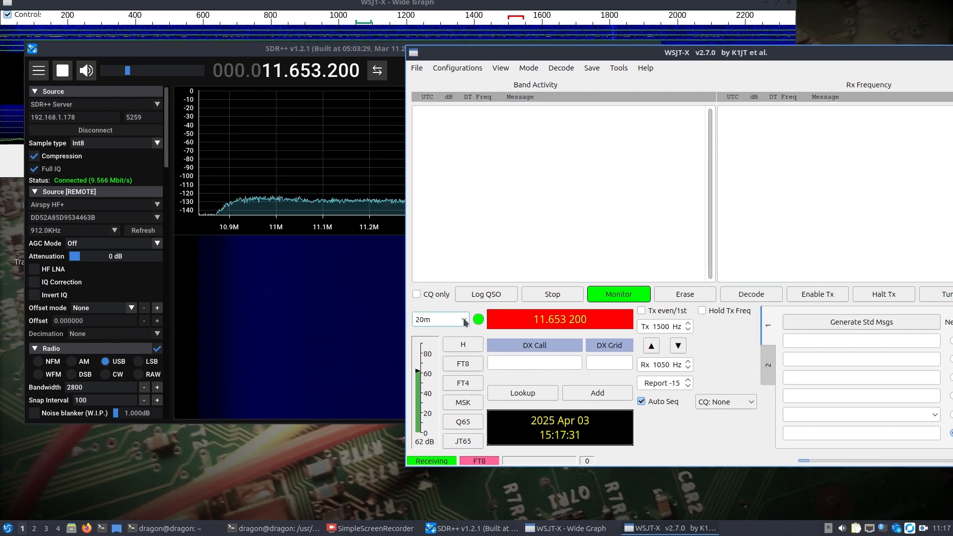
- Switch the band to 30m and reopen the band list for another pick
{"action": "left_click", "coordinate": [439, 319]}
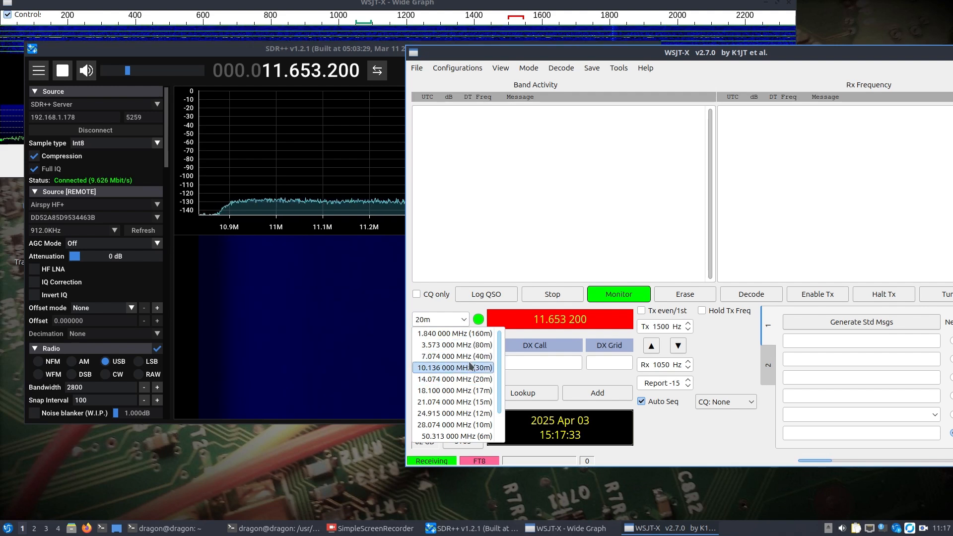
{"action": "left_click", "coordinate": [453, 367]}
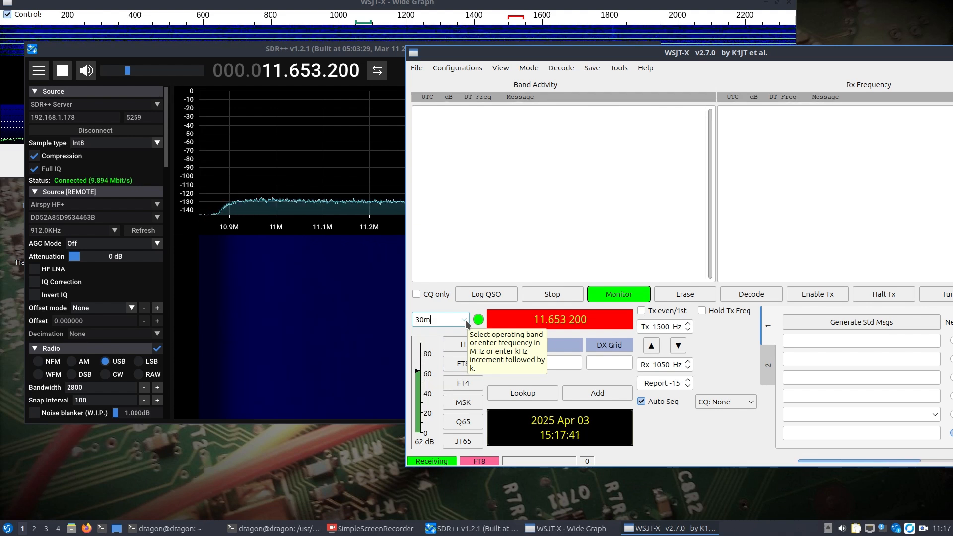
{"action": "left_click", "coordinate": [465, 319]}
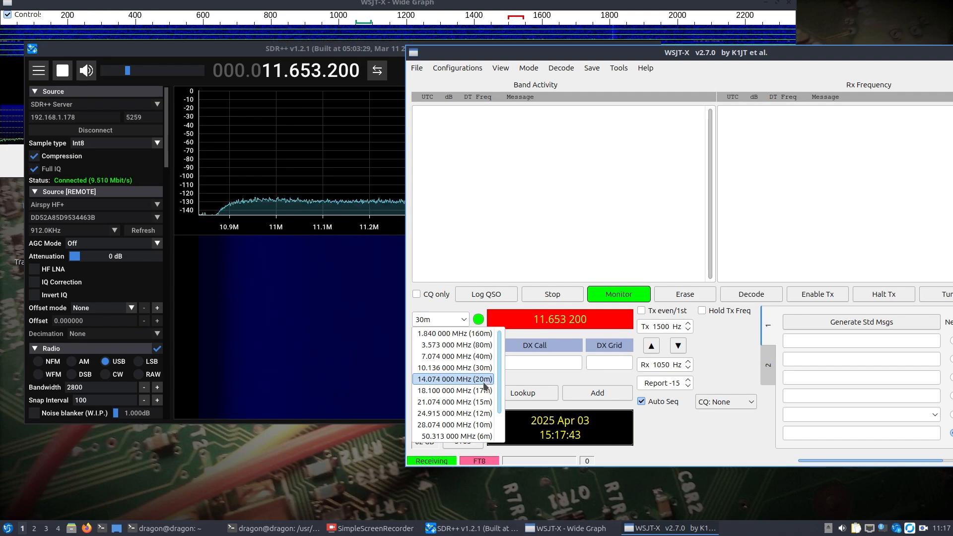
- Pick 20m (14.074 MHz), check SDR++'s Rigctl Server status, and return to WSJT-X
{"action": "left_click", "coordinate": [454, 379]}
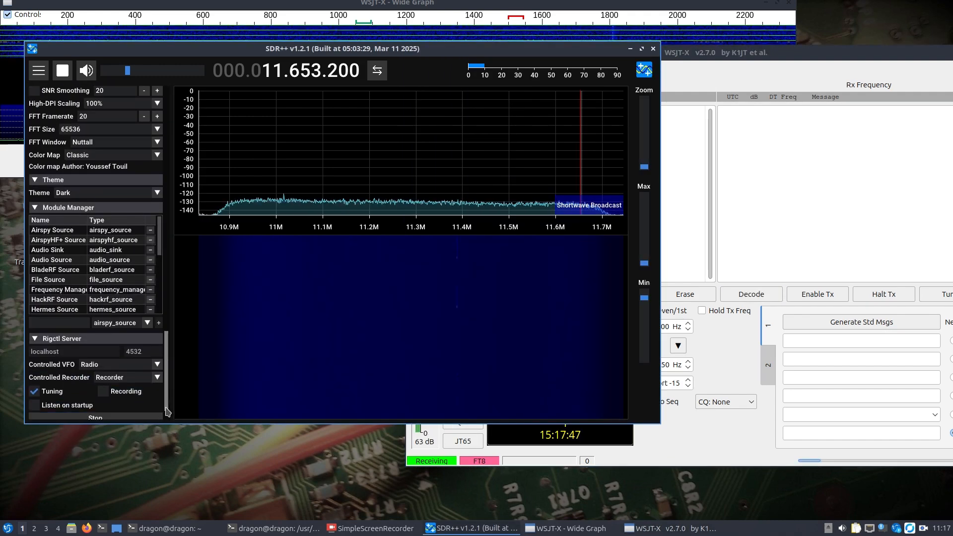
{"action": "scroll", "scroll_direction": "down", "scroll_amount": 3}
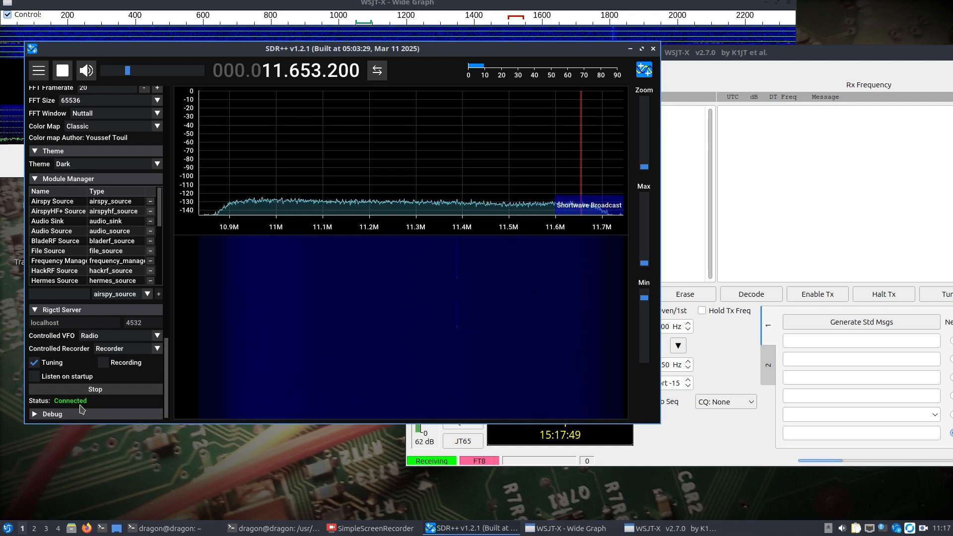
{"action": "mouse_move", "coordinate": [238, 305]}
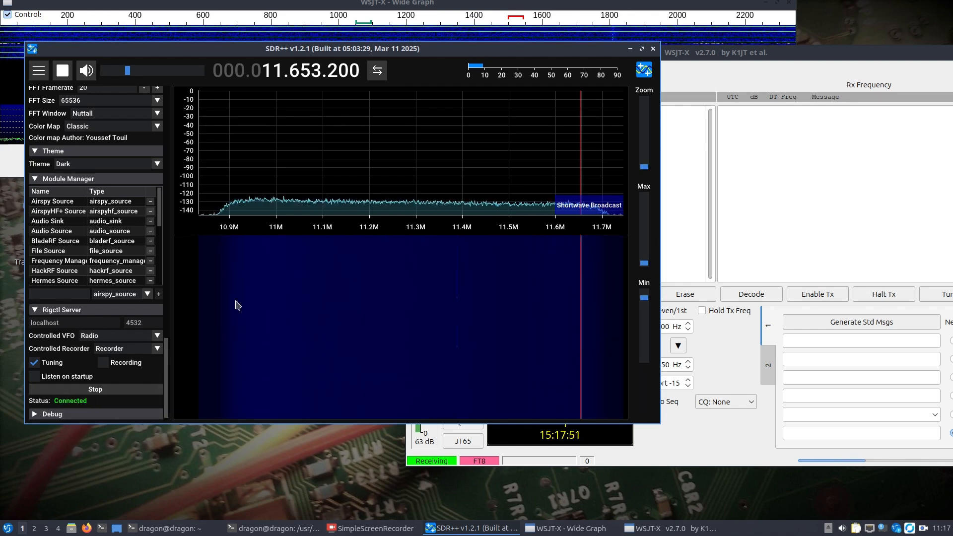
{"action": "left_click", "coordinate": [650, 528]}
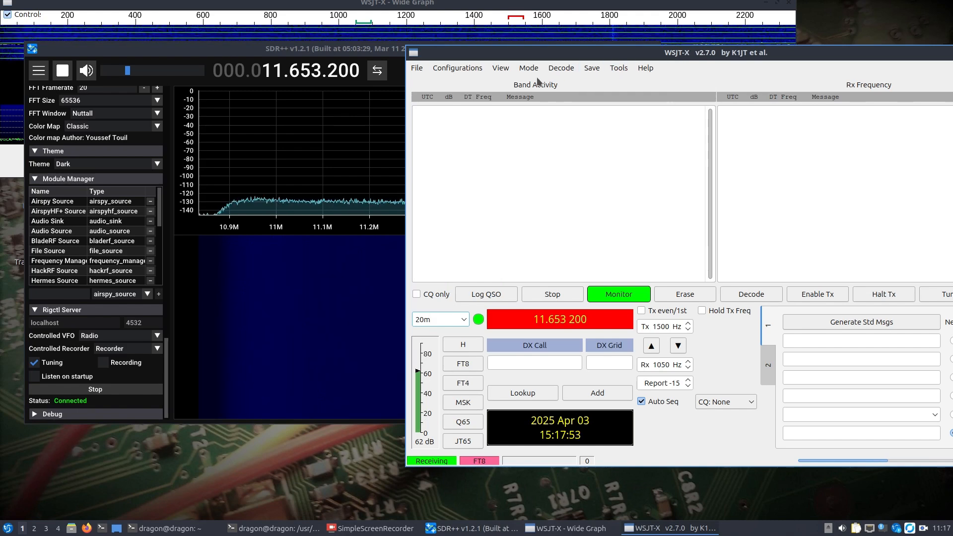
- Set the Radio Network Server to 127.0.0.1:4532 in WSJT-X settings and save
{"action": "left_click", "coordinate": [417, 67]}
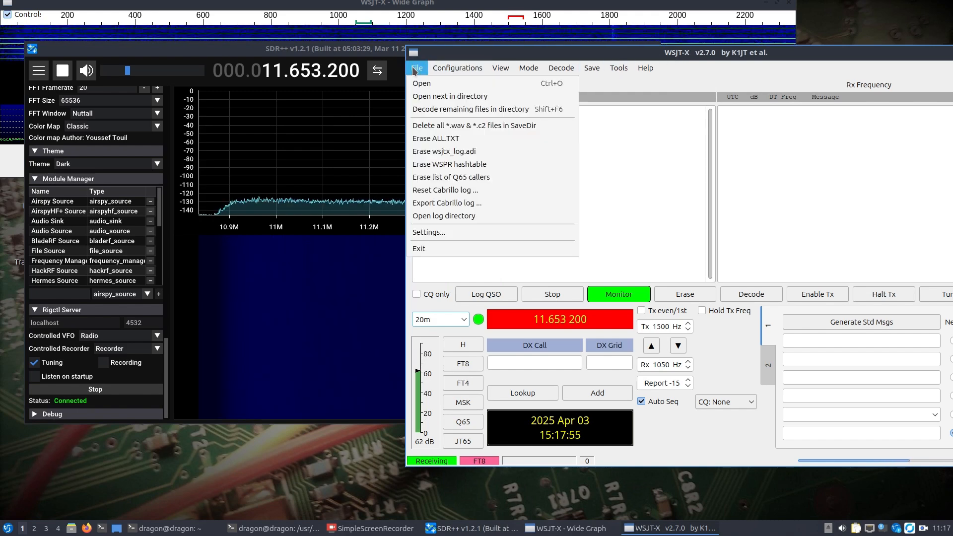
{"action": "left_click", "coordinate": [428, 233]}
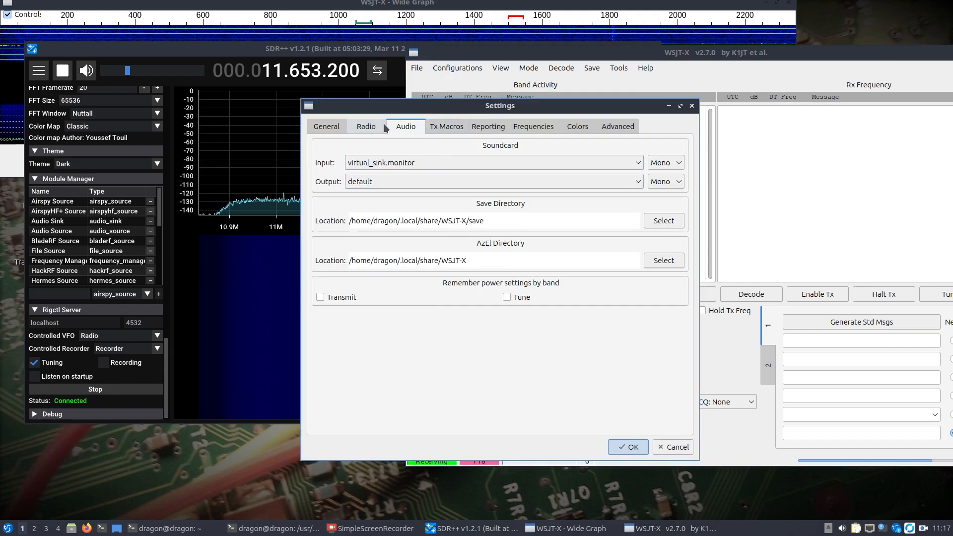
{"action": "left_click", "coordinate": [366, 127]}
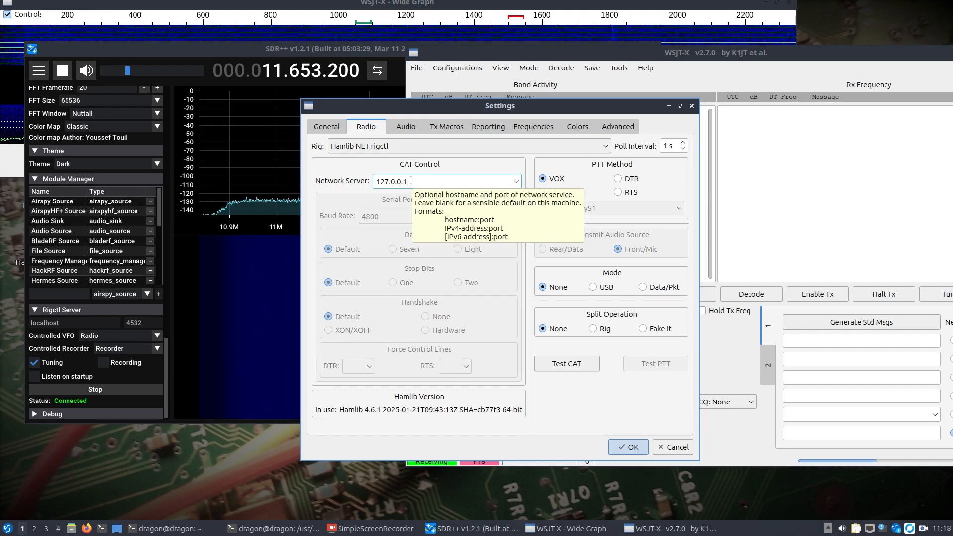
{"action": "type", "text": ":5"}
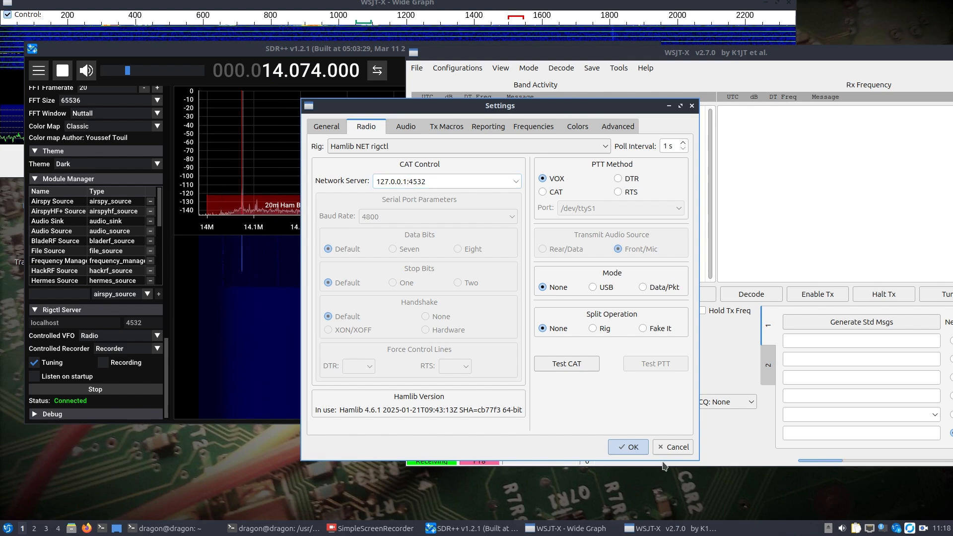
{"action": "left_click", "coordinate": [628, 447]}
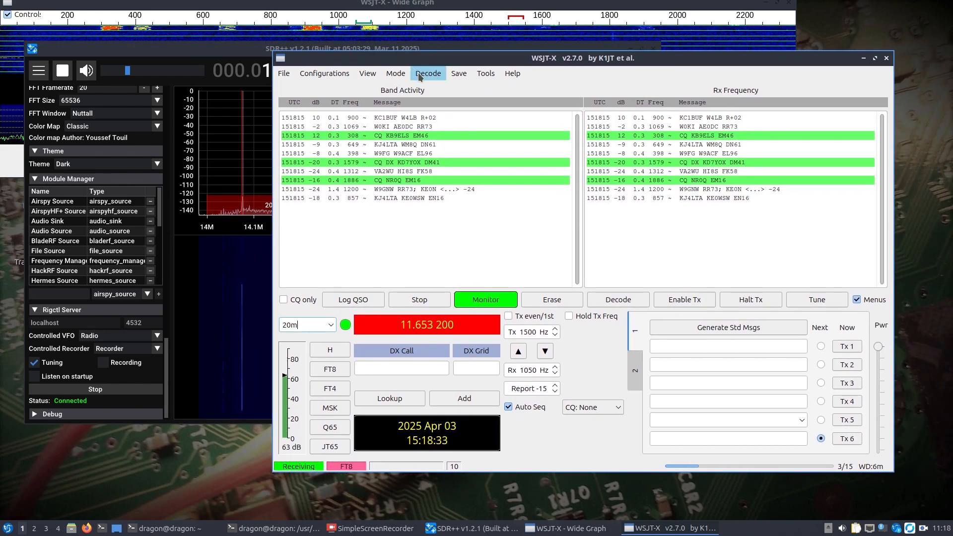
- Choose an FT8 decoding depth from the Decode menu
{"action": "left_click", "coordinate": [427, 73]}
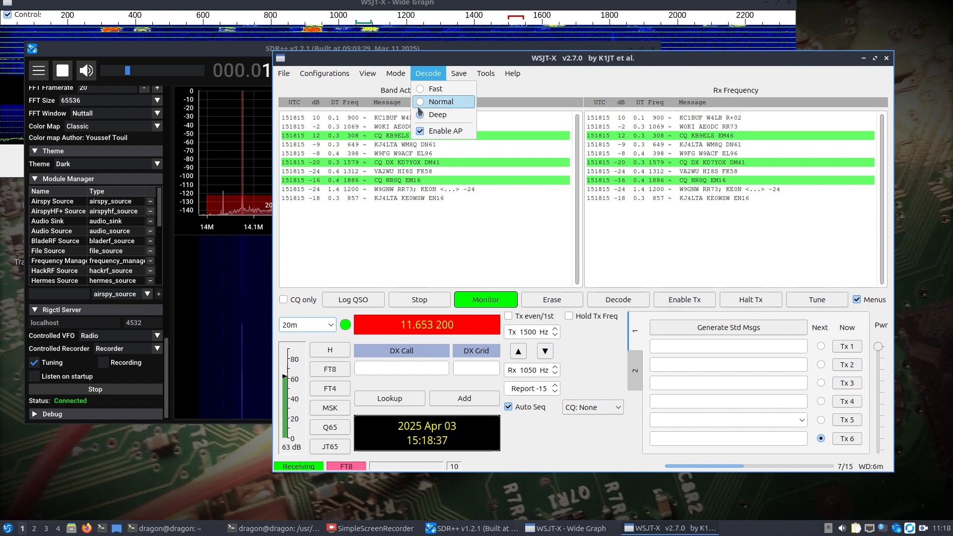
{"action": "left_click", "coordinate": [395, 73]}
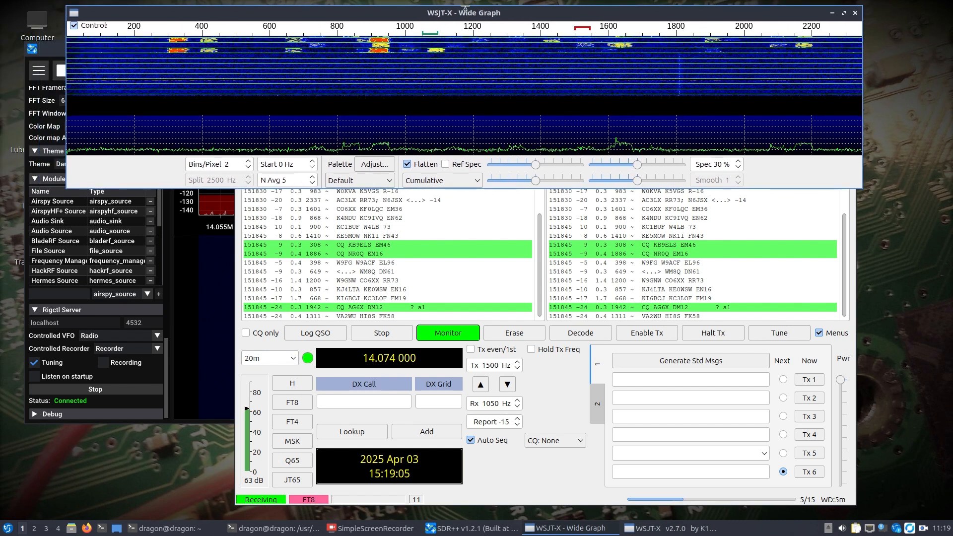
{"action": "mouse_move", "coordinate": [433, 46]}
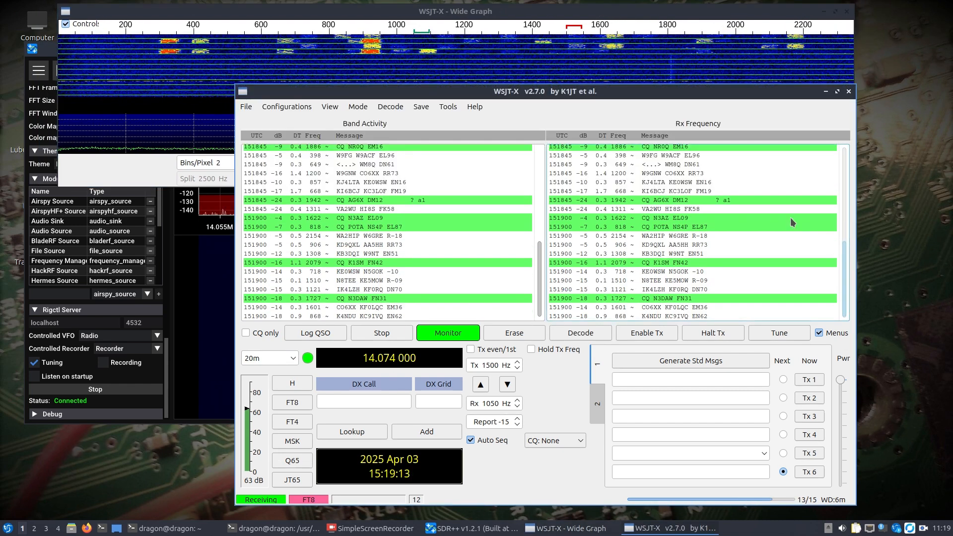
- Nudge the WSJT-X window up-left, glance at SDR++, and bring WSJT-X back forward
{"action": "left_click_drag", "start_coordinate": [504, 92], "coordinate": [492, 77]}
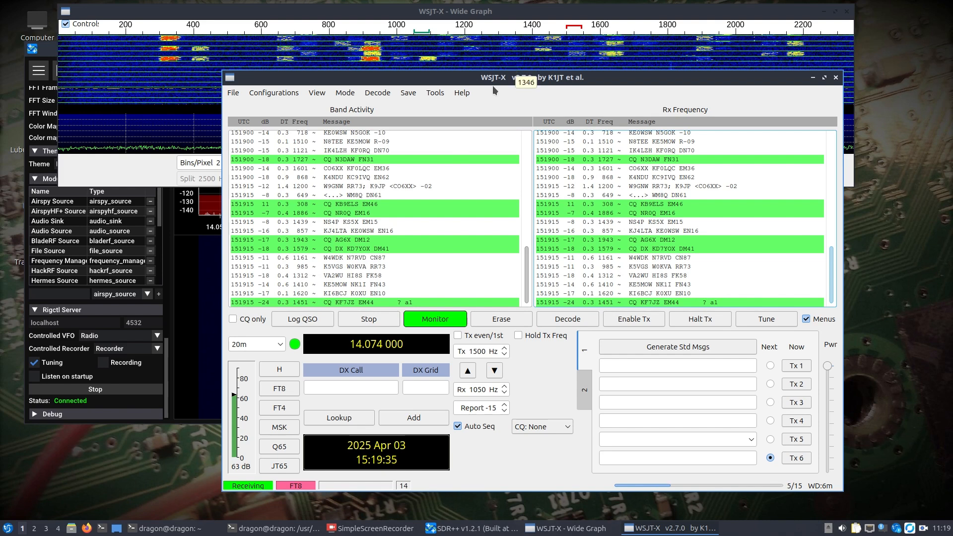
{"action": "left_click", "coordinate": [472, 527]}
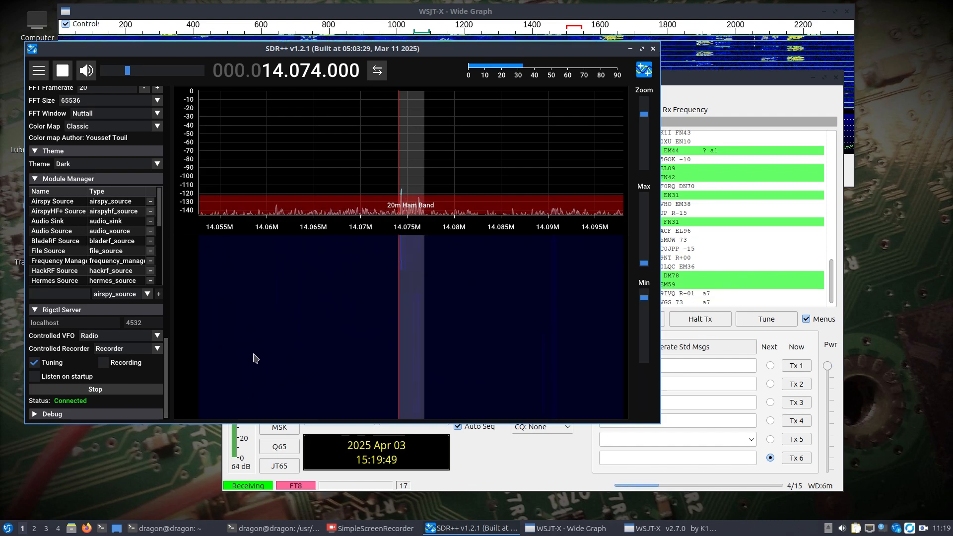
{"action": "left_click", "coordinate": [661, 527]}
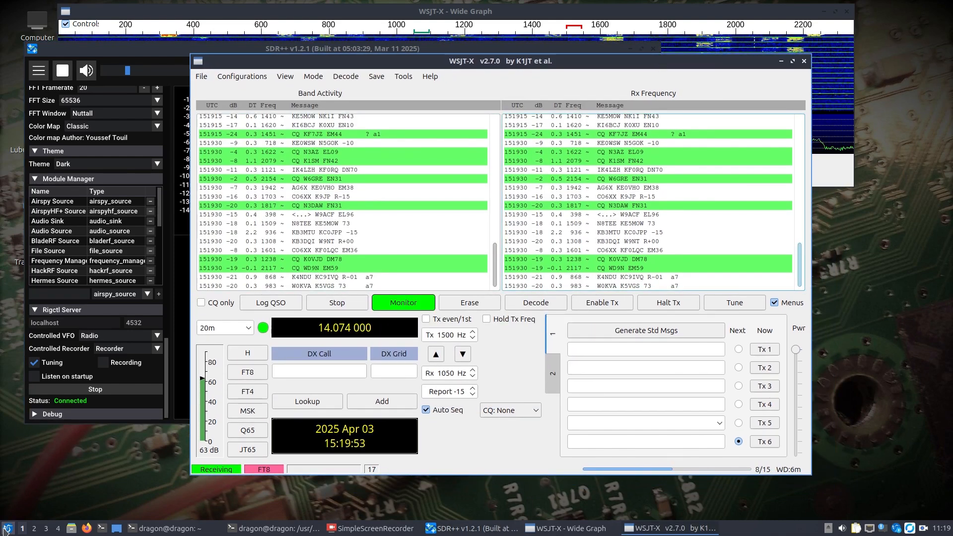
- Raise the WSJT-X decoder window from the taskbar
{"action": "left_click", "coordinate": [6, 527]}
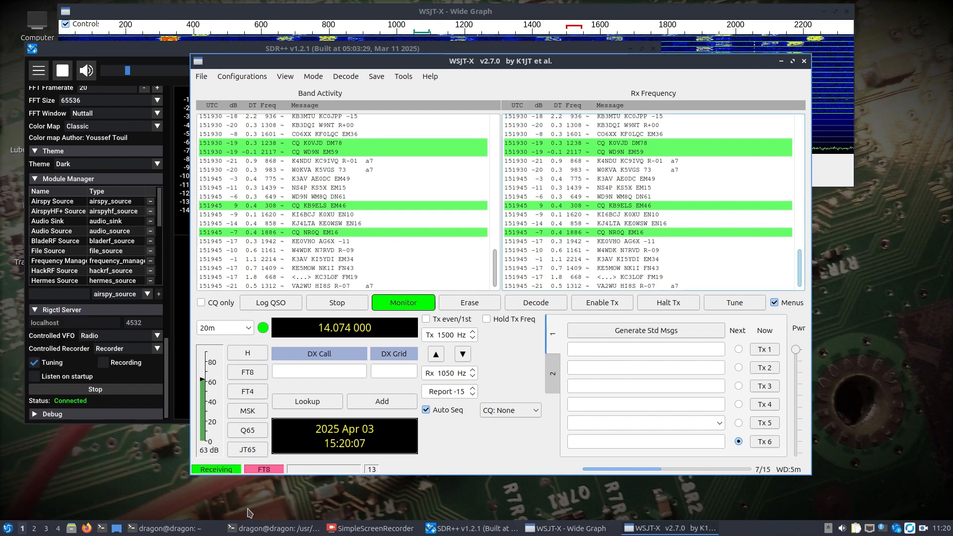
{"action": "mouse_move", "coordinate": [273, 528]}
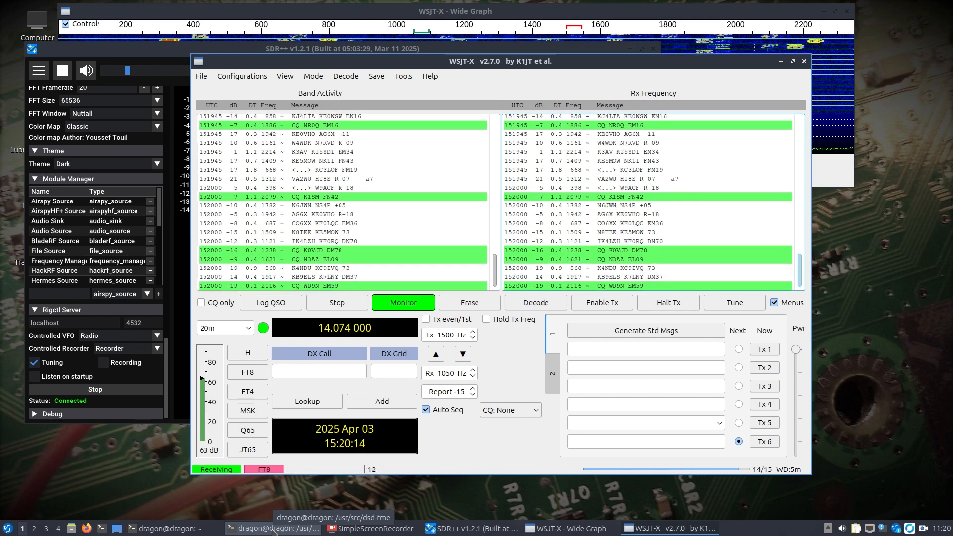
- Bring the terminal forward and start a new QTerminal tab
{"action": "left_click", "coordinate": [272, 528]}
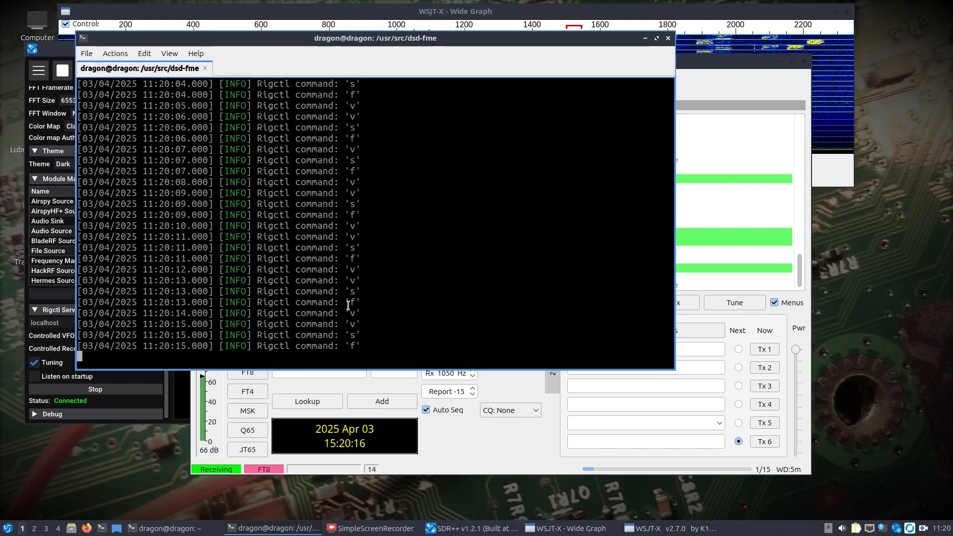
{"action": "left_click", "coordinate": [87, 53]}
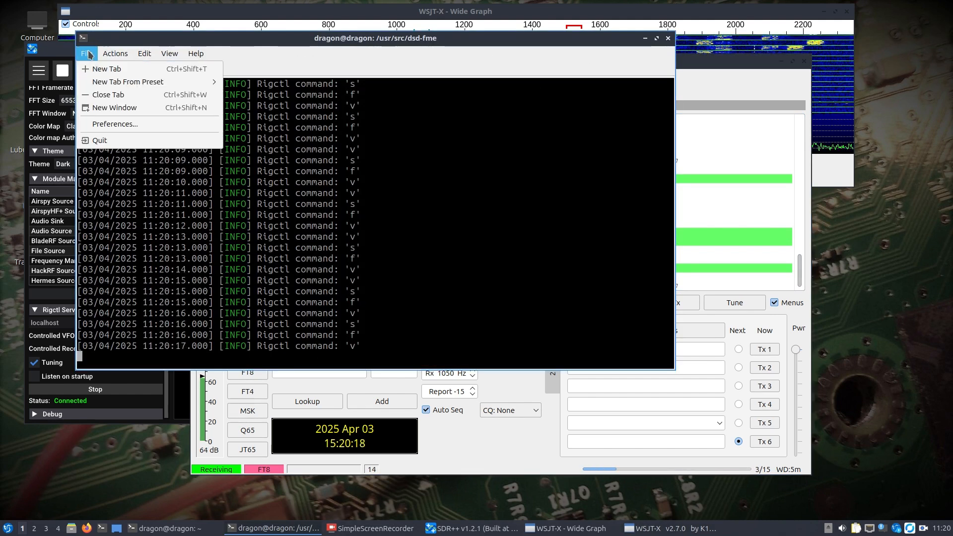
{"action": "left_click", "coordinate": [106, 68]}
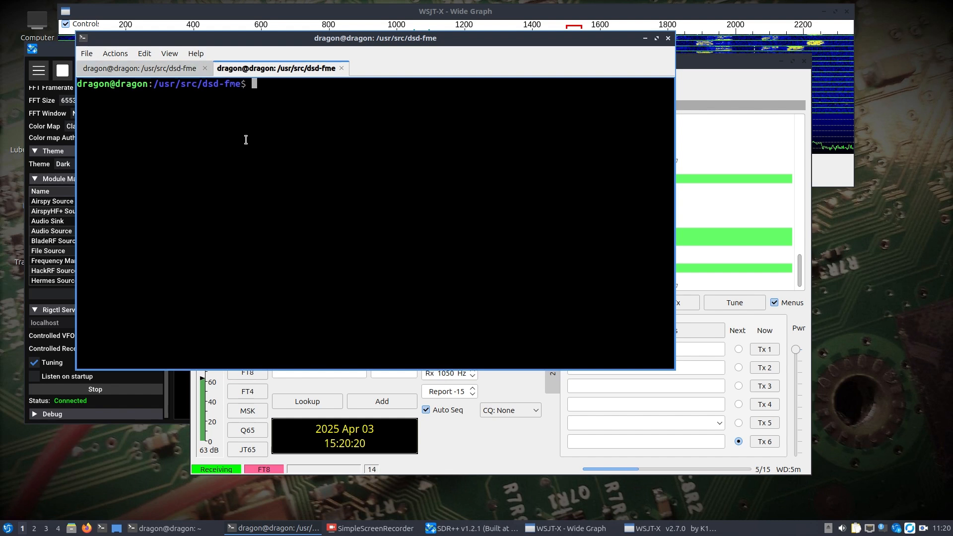
- Print gridtracker2.desktop and wsjtx.desktop from /usr/share/applications with cat
{"action": "type", "text": "cat /usr/"}
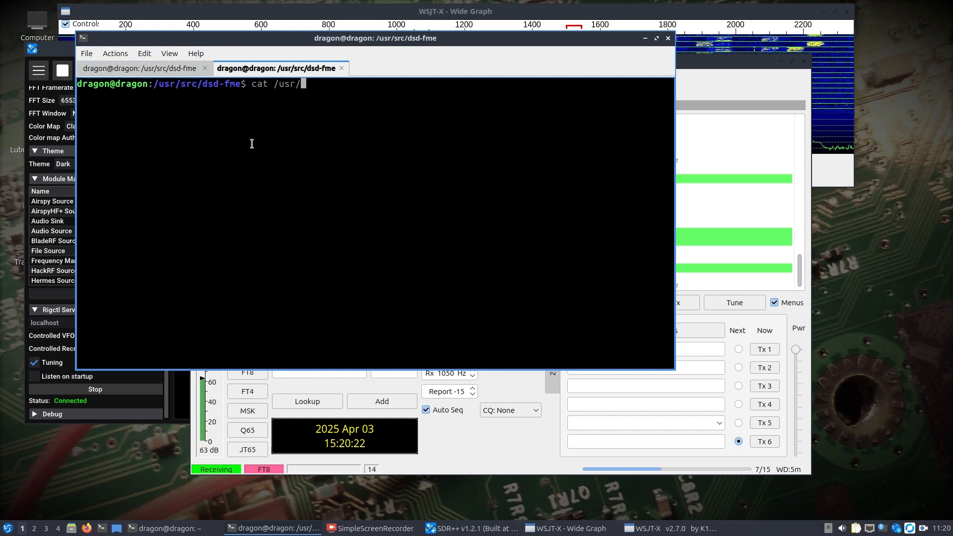
{"action": "type", "text": "share/applications"}
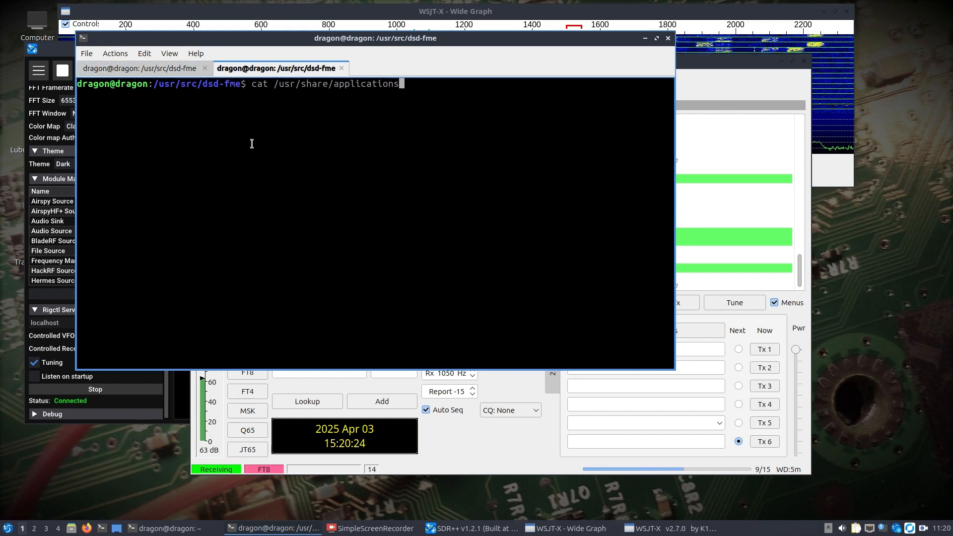
{"action": "key", "text": "Return"}
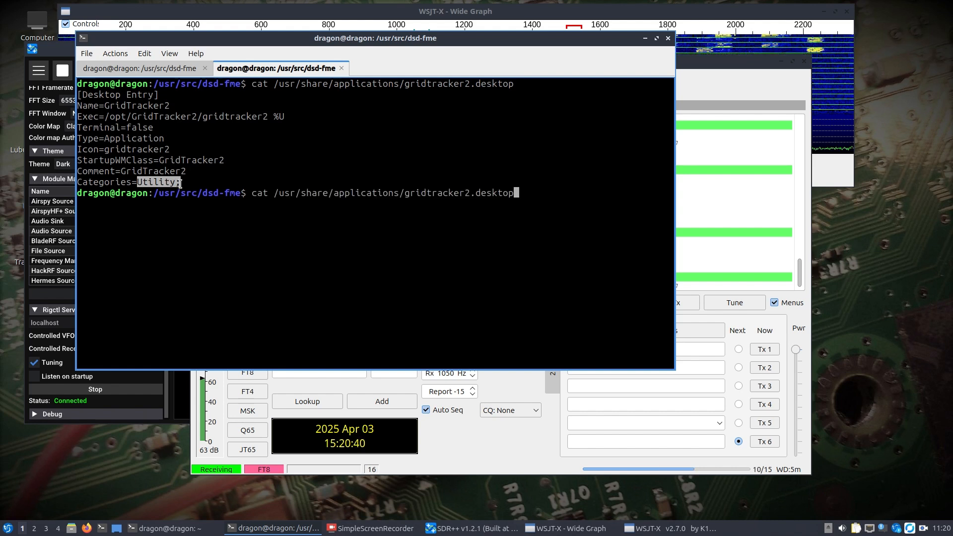
{"action": "type", "text": "w"}
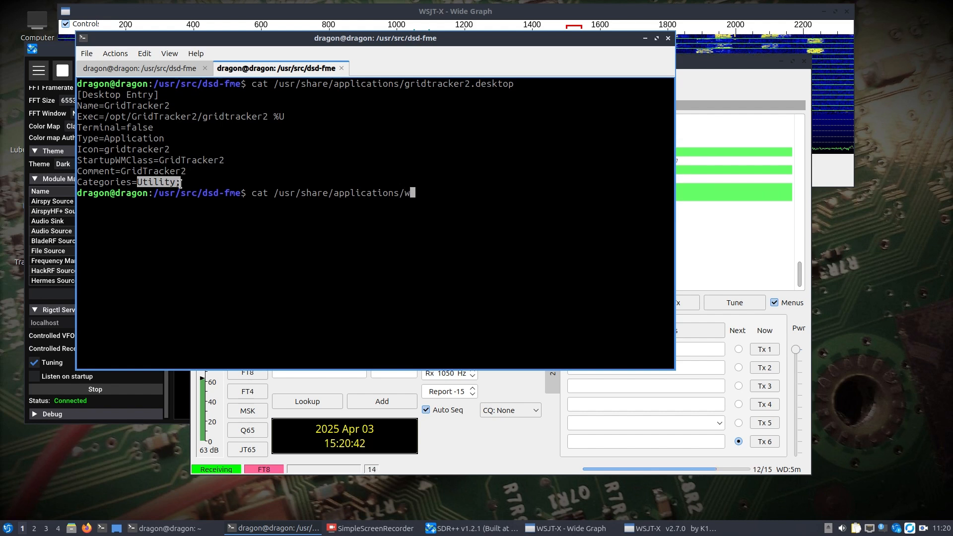
{"action": "key", "text": "Return"}
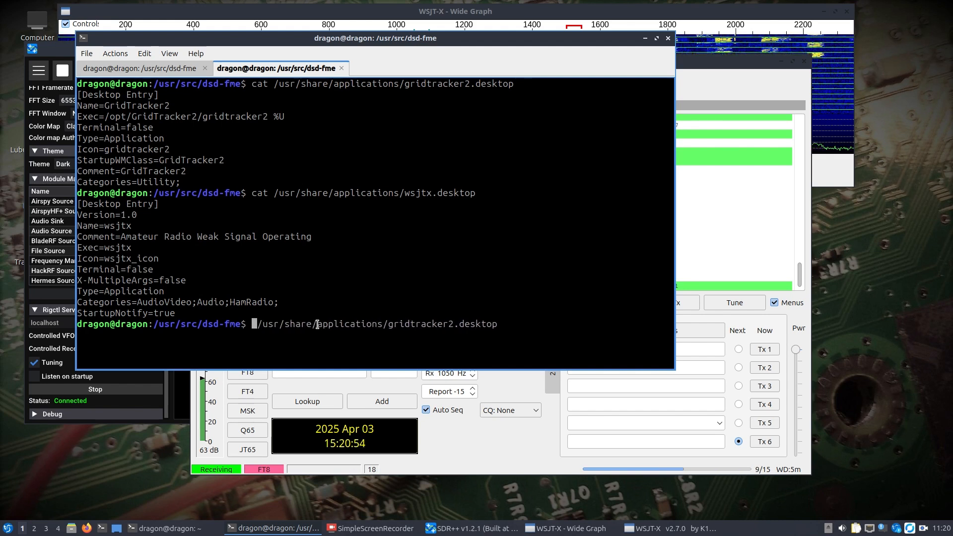
- Edit gridtracker2.desktop via sudo nano to add HamRadio; to Categories, then show the applications menu
{"action": "type", "text": "sudo nano"}
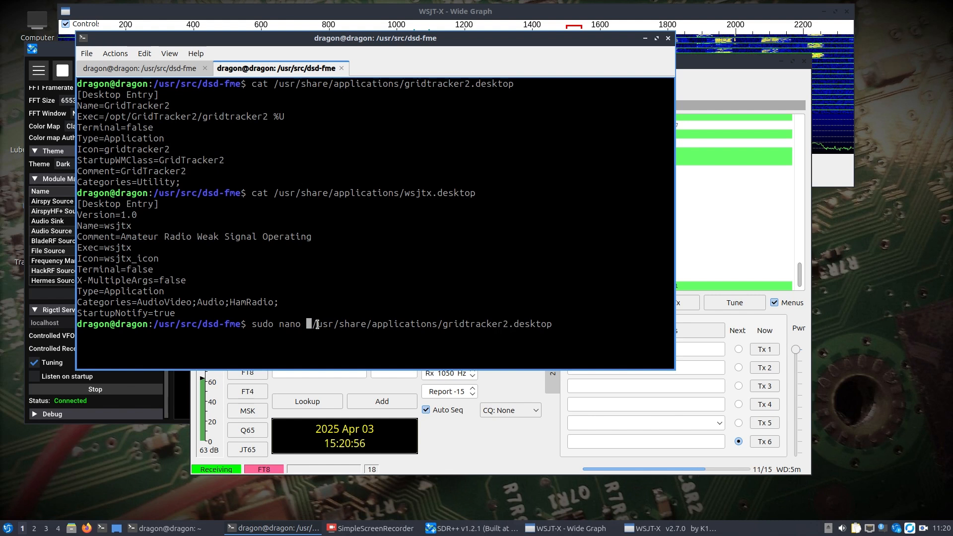
{"action": "key", "text": "Return"}
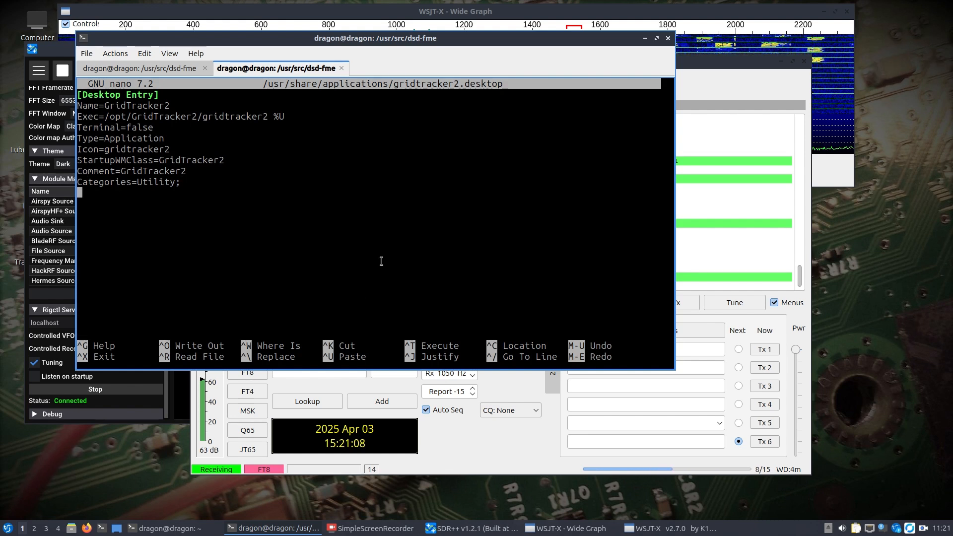
{"action": "type", "text": "HamRadio;"}
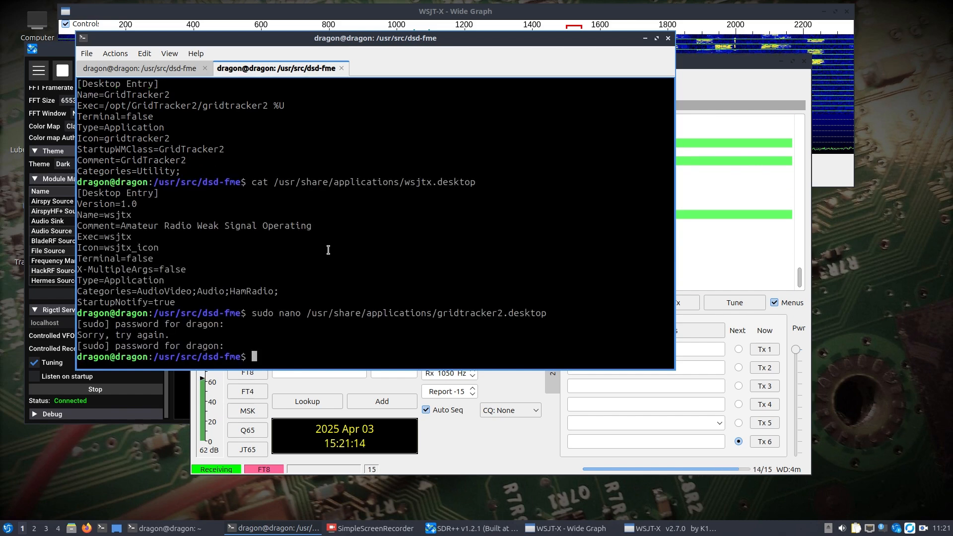
{"action": "left_click", "coordinate": [6, 528]}
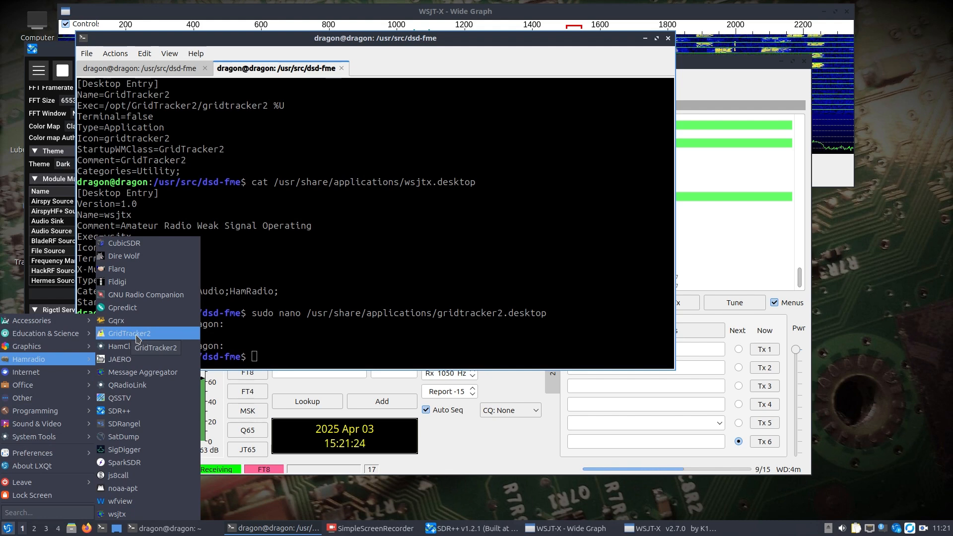
- Launch GridTracker2 from the Hamradio menu
{"action": "left_click", "coordinate": [127, 333]}
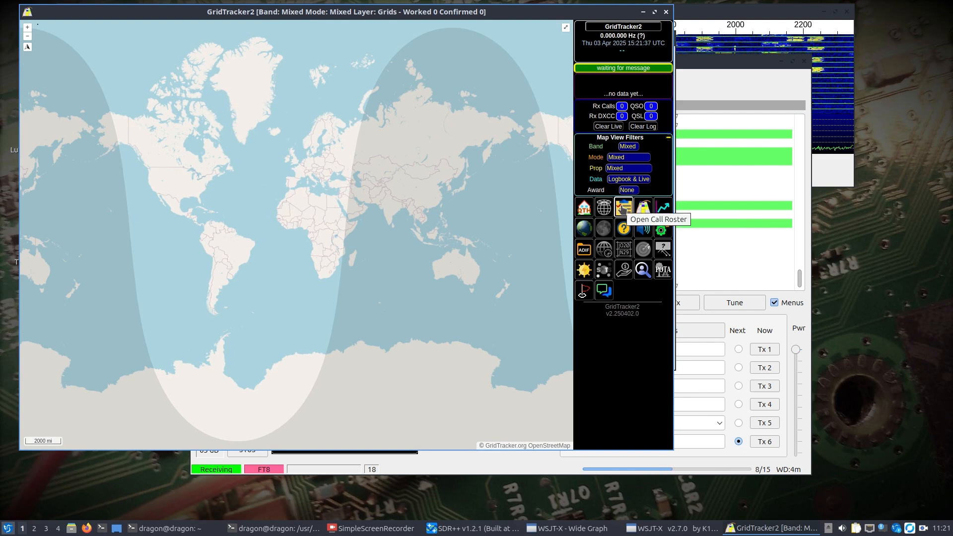
{"action": "mouse_move", "coordinate": [642, 228]}
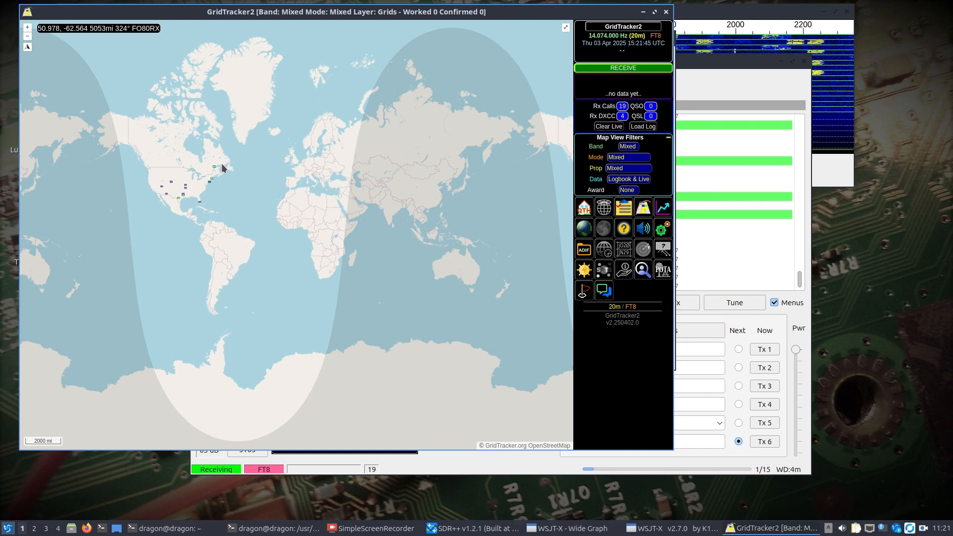
{"action": "mouse_move", "coordinate": [342, 311]}
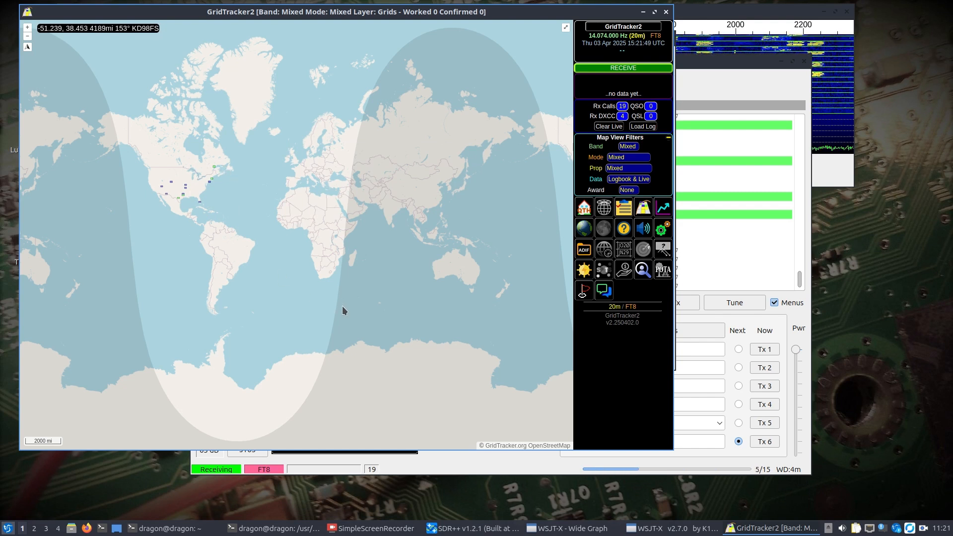
{"action": "mouse_move", "coordinate": [699, 60]}
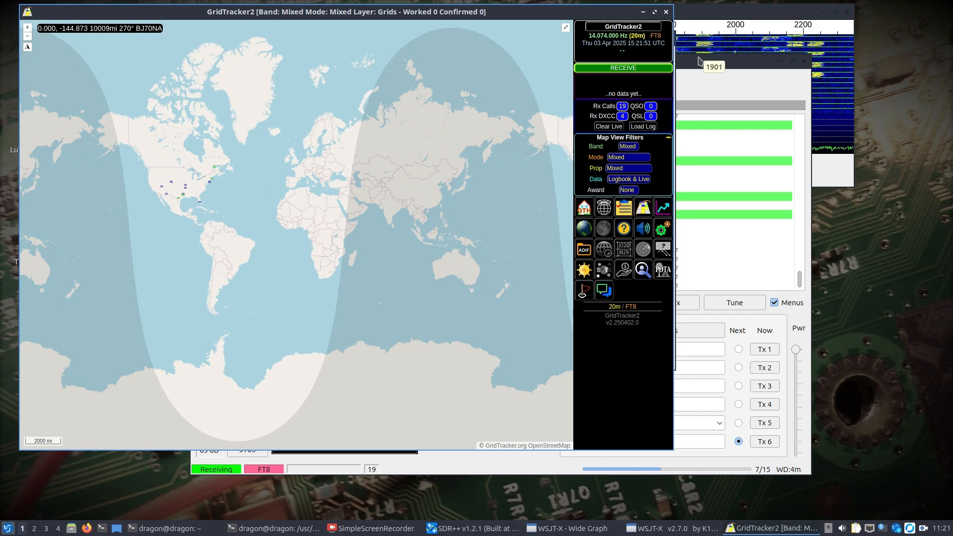
{"action": "mouse_move", "coordinate": [219, 190]}
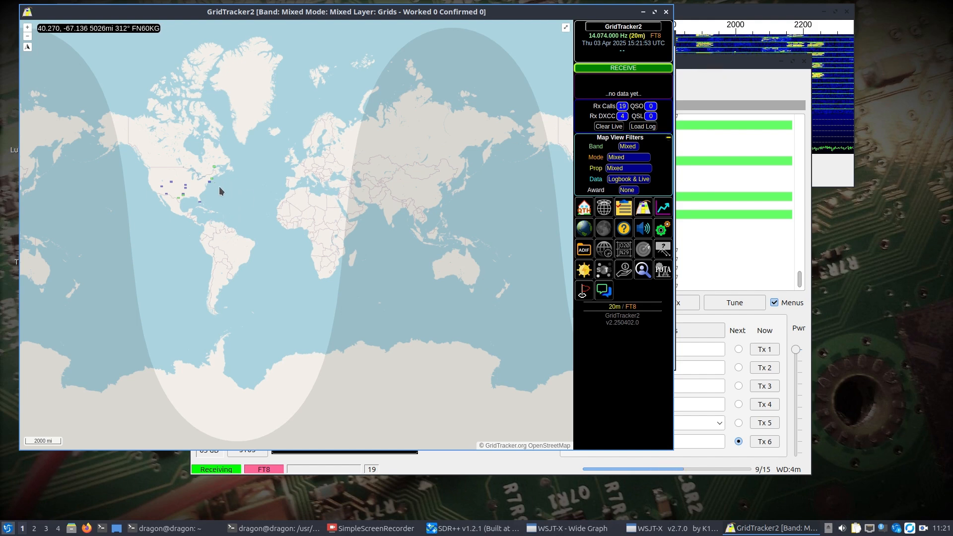
- Zoom the map onto North America and the Atlantic as 43 decoded stations plot with paths
{"action": "scroll", "scroll_direction": "up", "scroll_amount": 3}
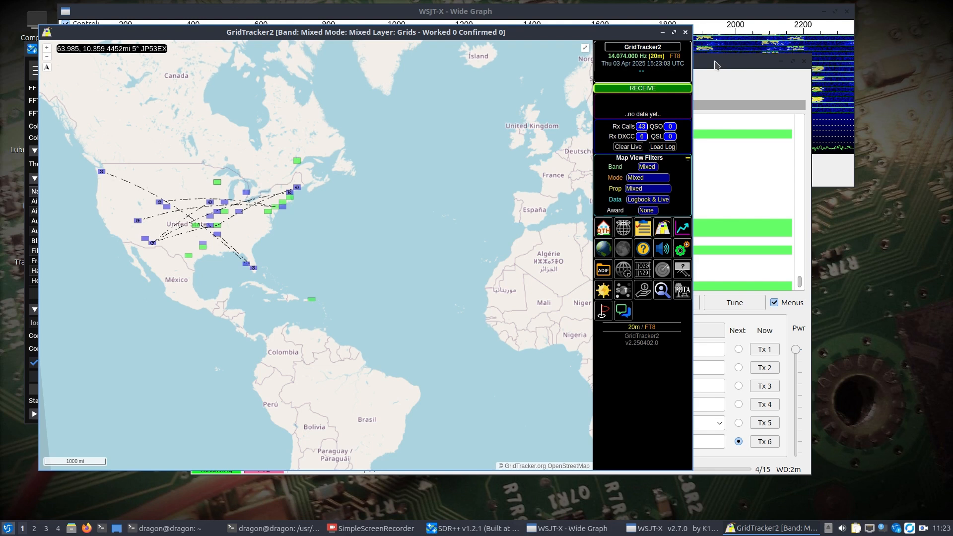
{"action": "mouse_move", "coordinate": [409, 265]}
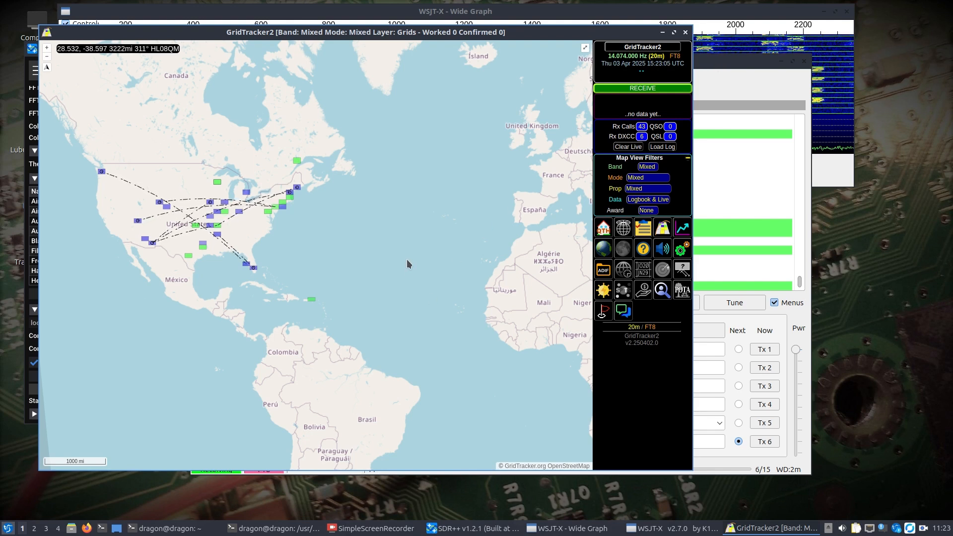
{"action": "mouse_move", "coordinate": [422, 35]}
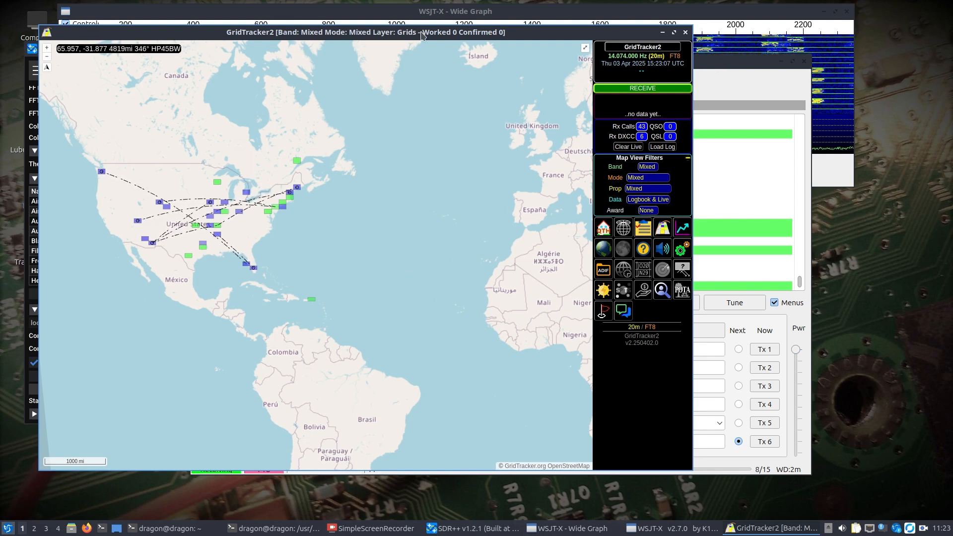